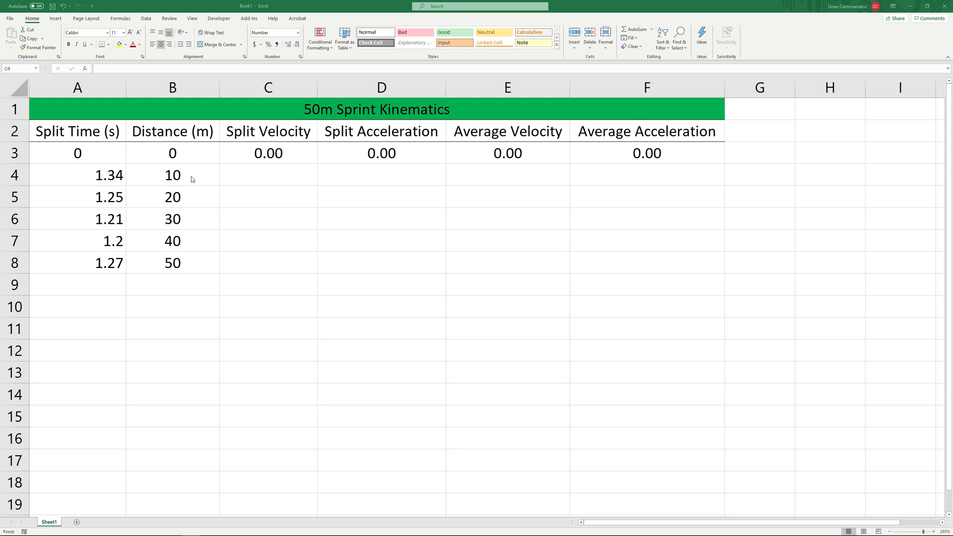
mouse_move(192, 167)
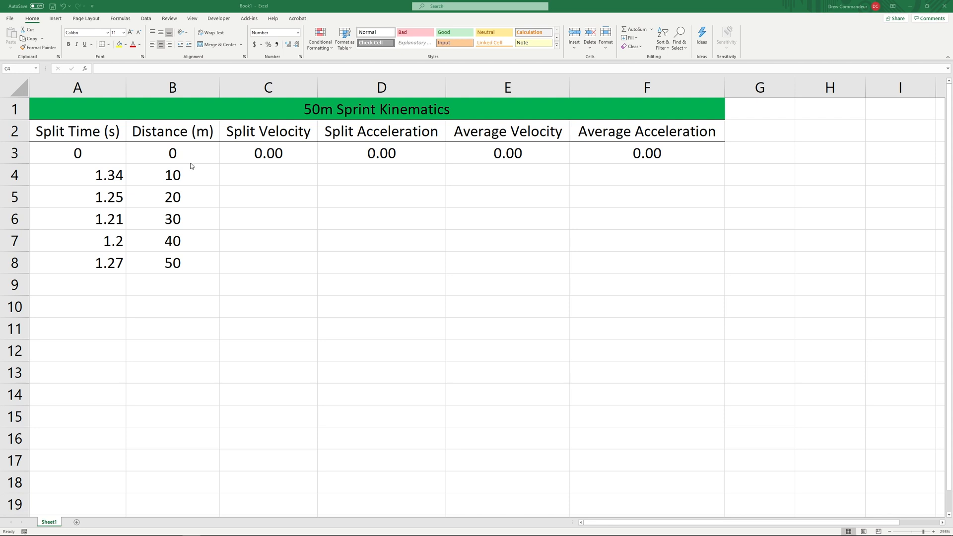
mouse_move(263, 180)
type("=")
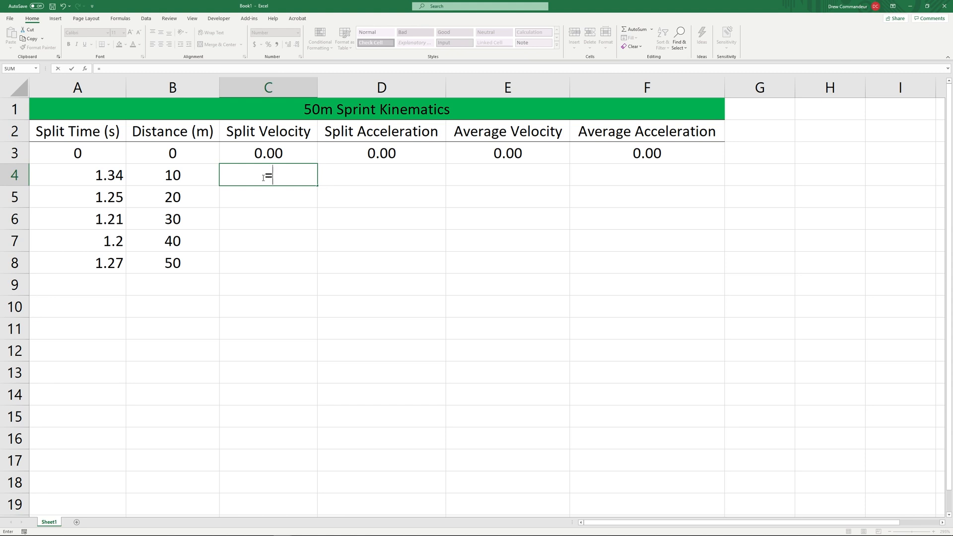
Step: Enter =10/A4 in C4 and fill down to C8, giving split velocities 7.46–7.87
type("10")
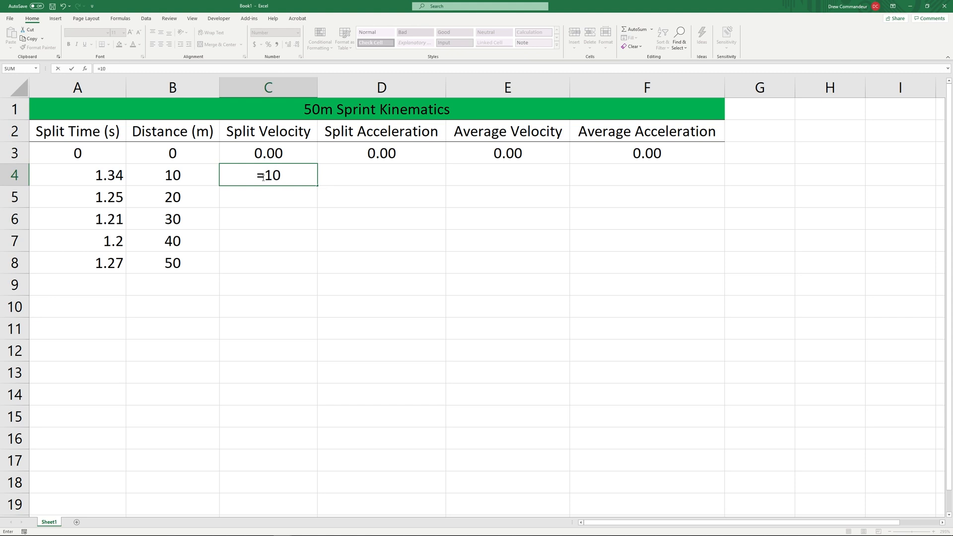
type("/")
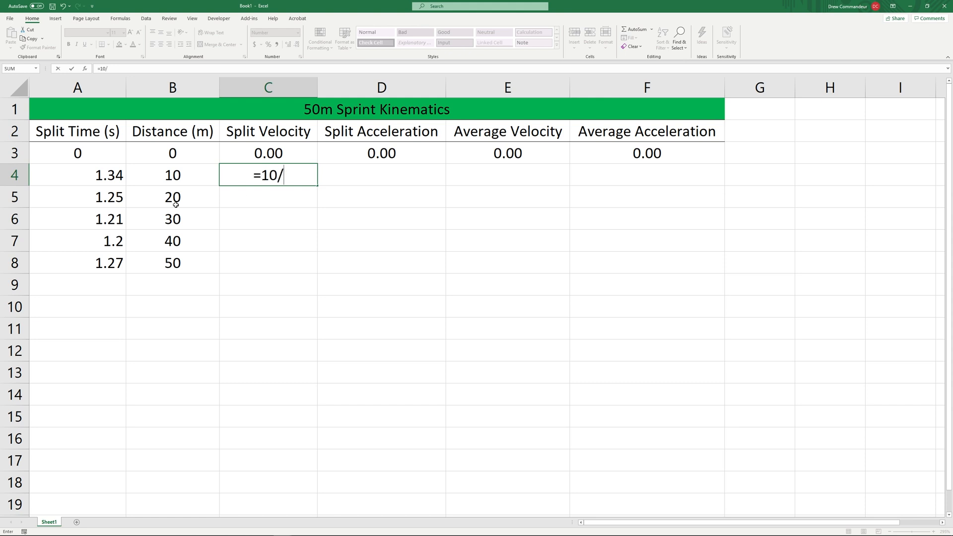
left_click(78, 175)
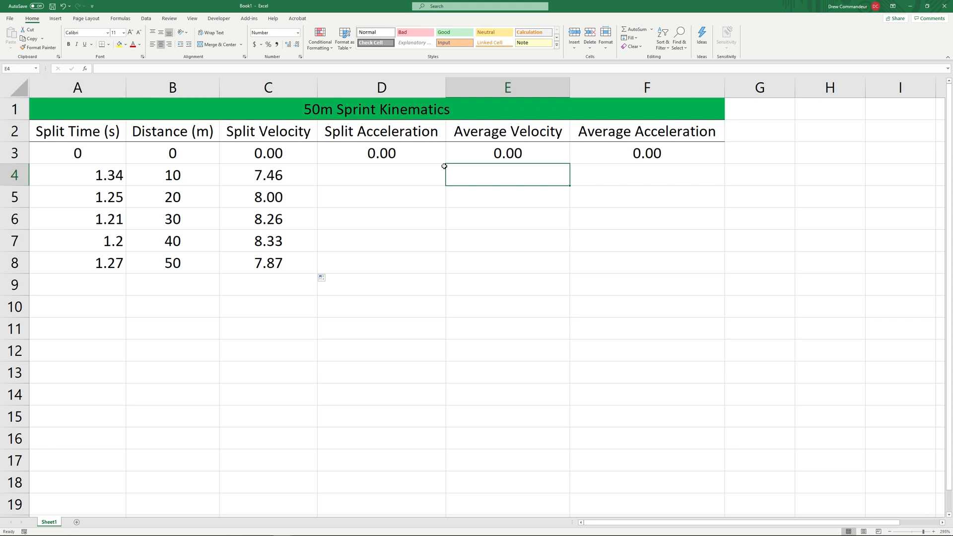
mouse_move(439, 152)
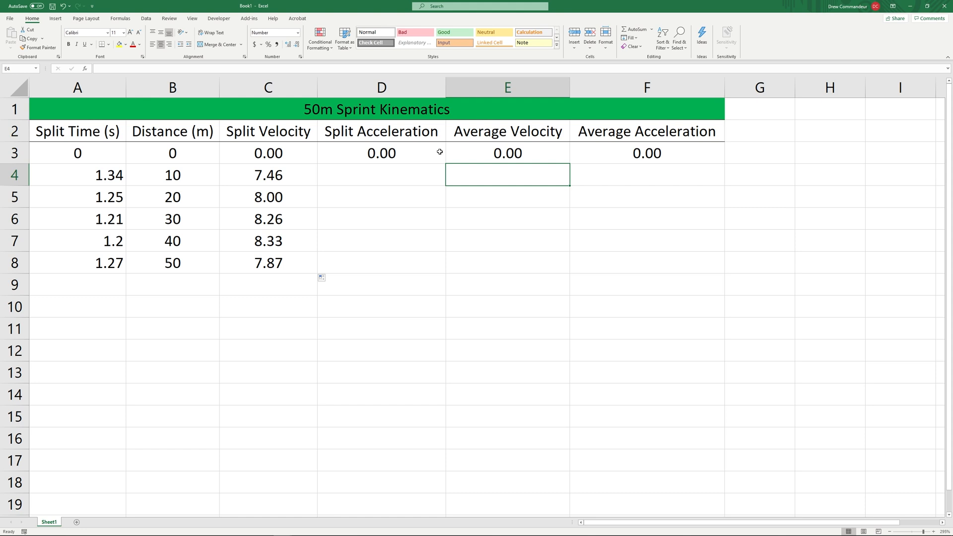
mouse_move(49, 206)
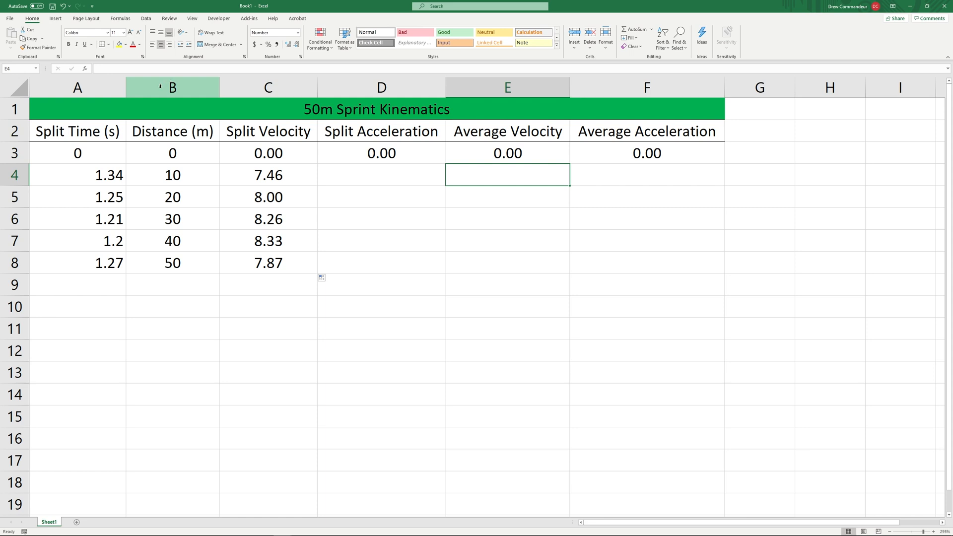
Step: Insert a new column before Distance headed 'Total Time (s)'
right_click(172, 87)
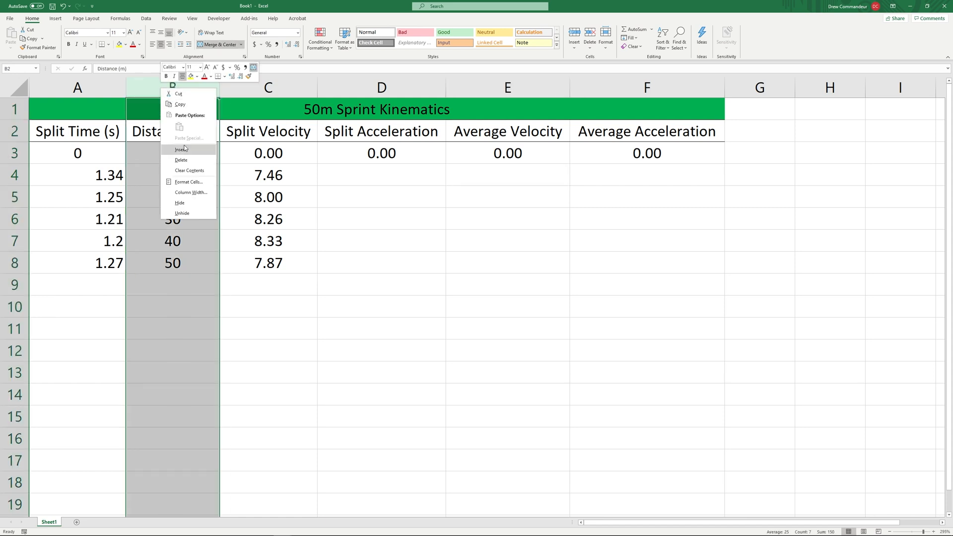
left_click(182, 150)
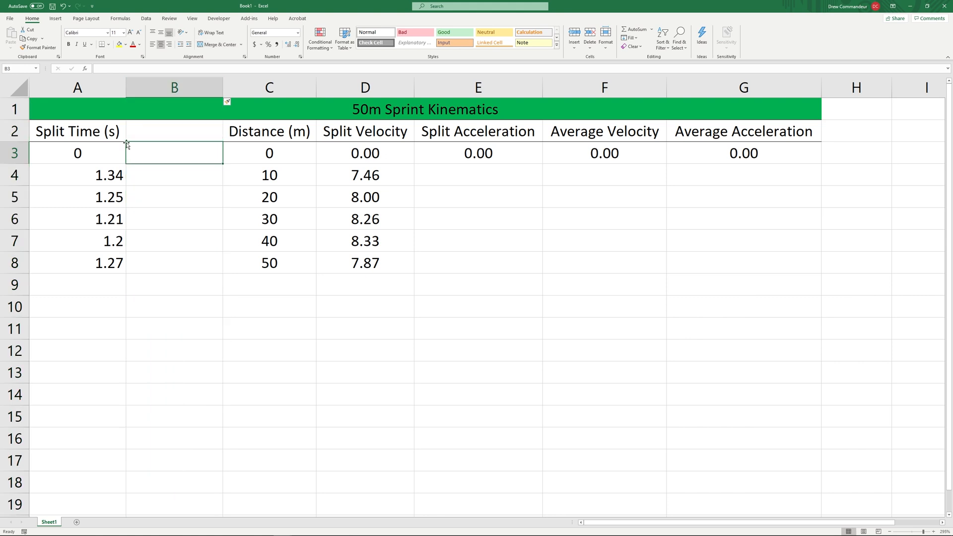
type("Total Time (s")
type("0")
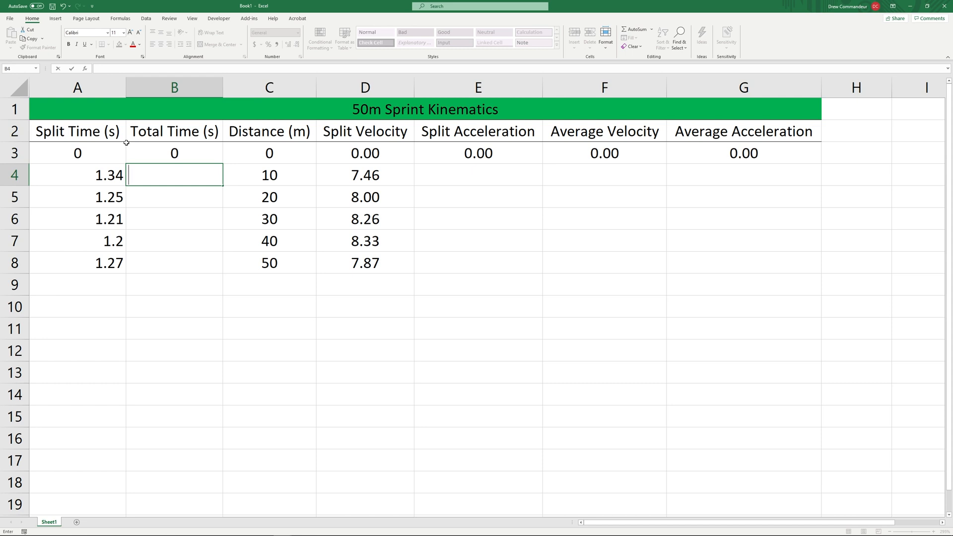
Step: Fill the running total =B3+A4 down Total Time, giving 1.34 through 6.27
type("=B3")
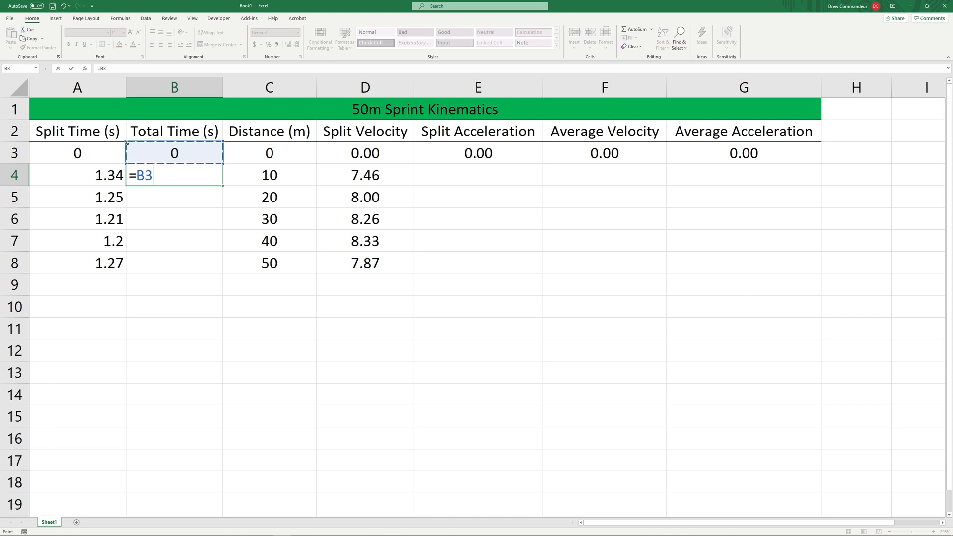
type("+")
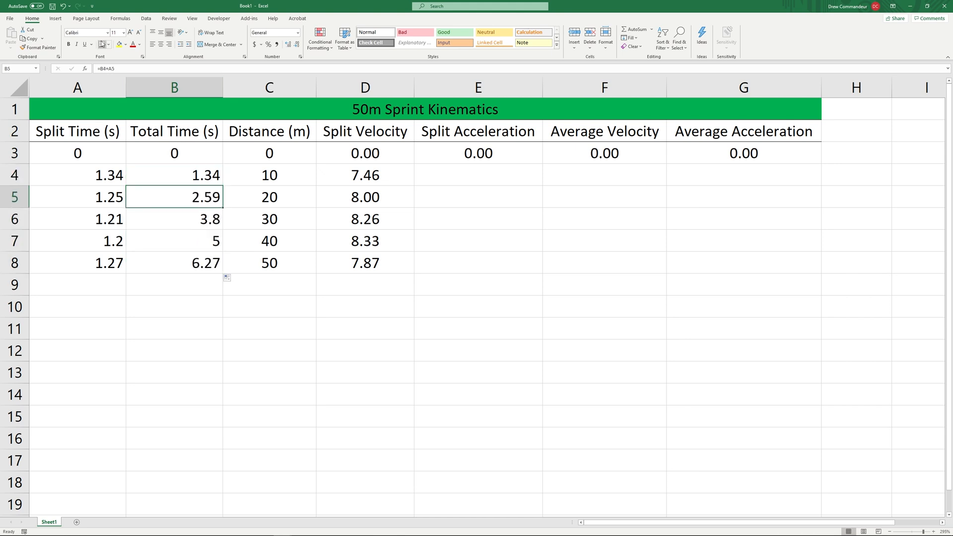
double_click(174, 197)
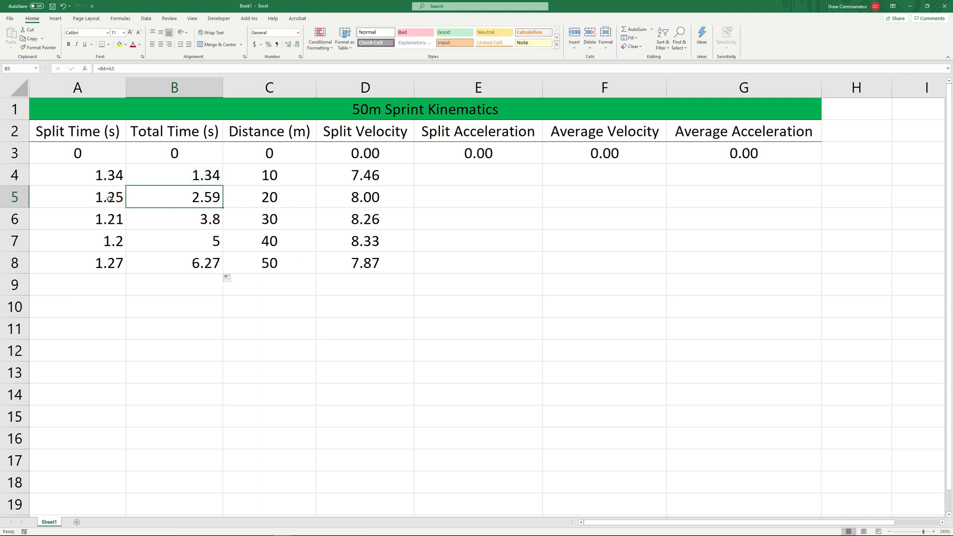
mouse_move(202, 209)
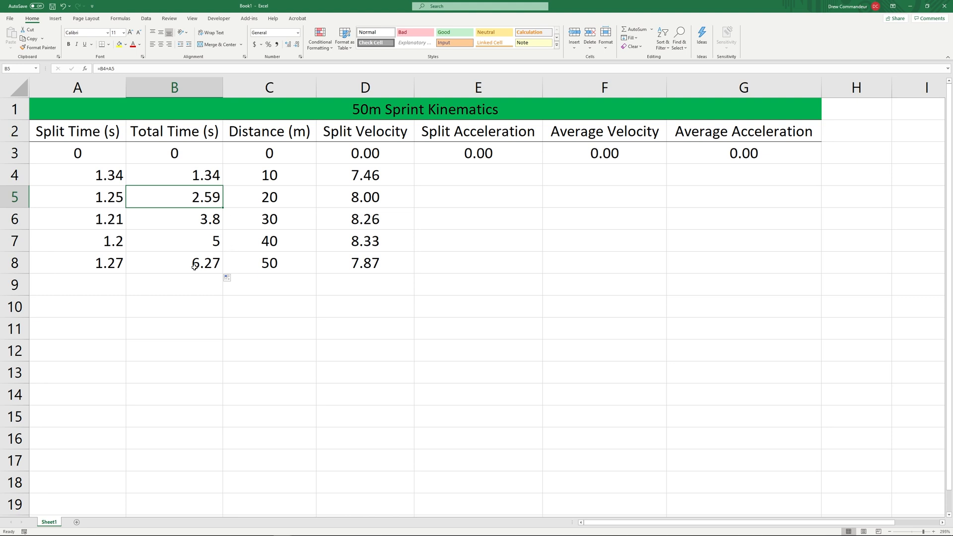
left_click(101, 306)
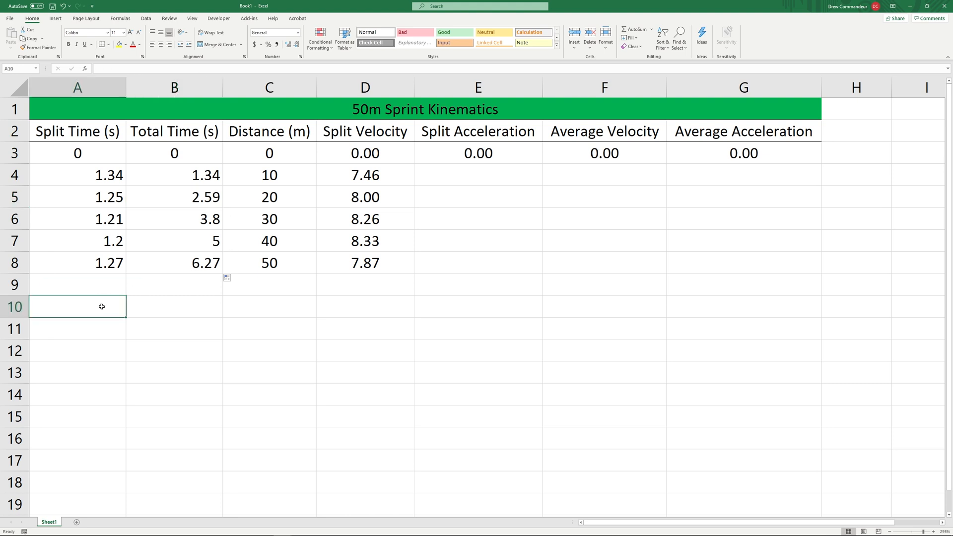
type("=sum(")
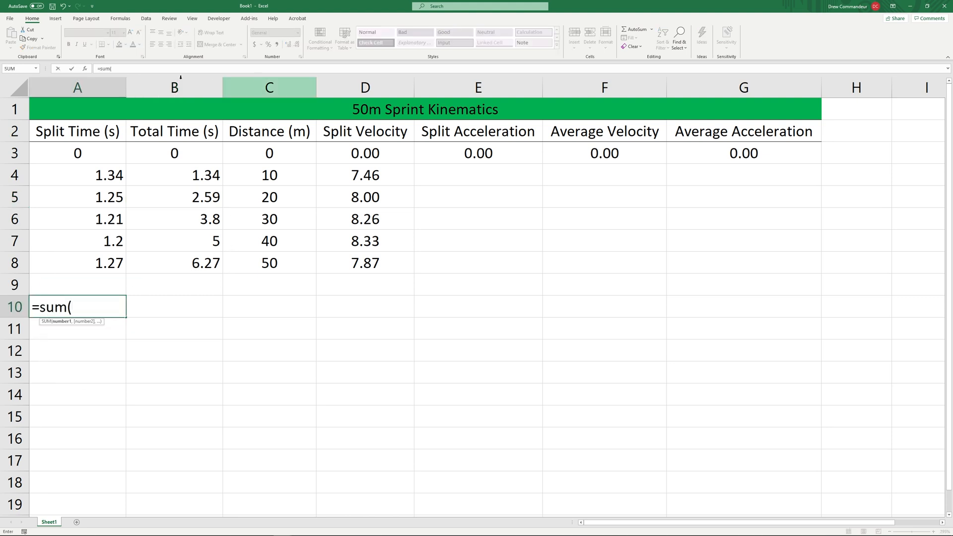
left_click_drag(77, 152, 78, 262)
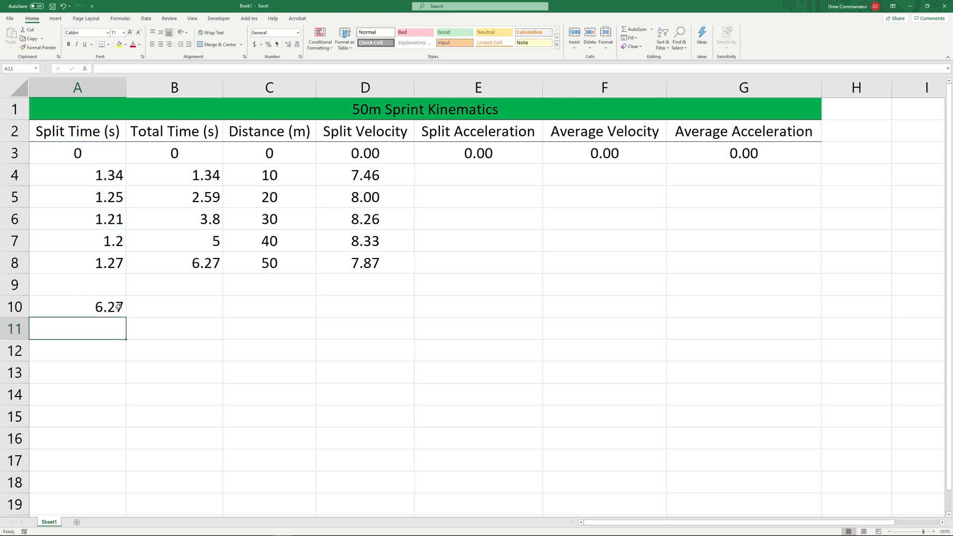
left_click(604, 175)
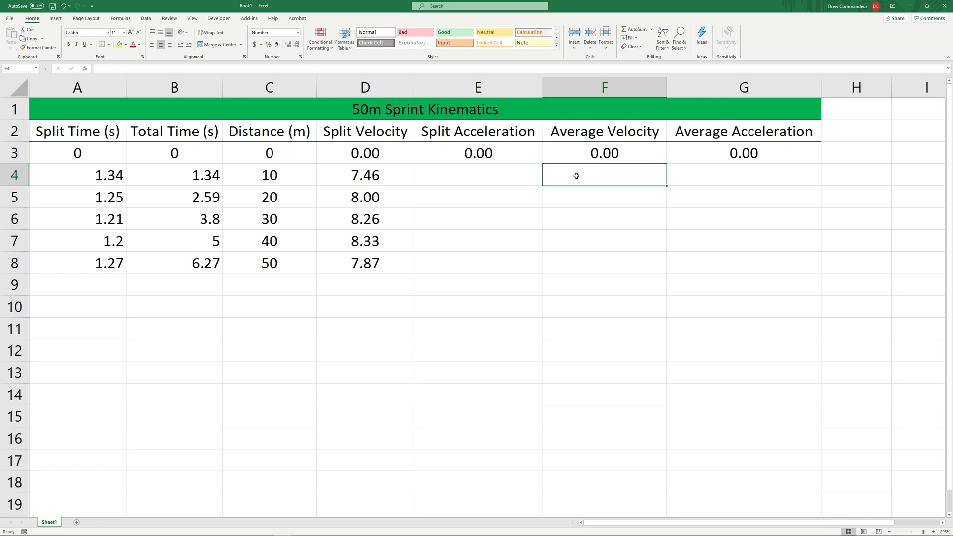
Step: Enter =C4/B4 as the first Average Velocity in F4, showing 7.46
left_click(270, 176)
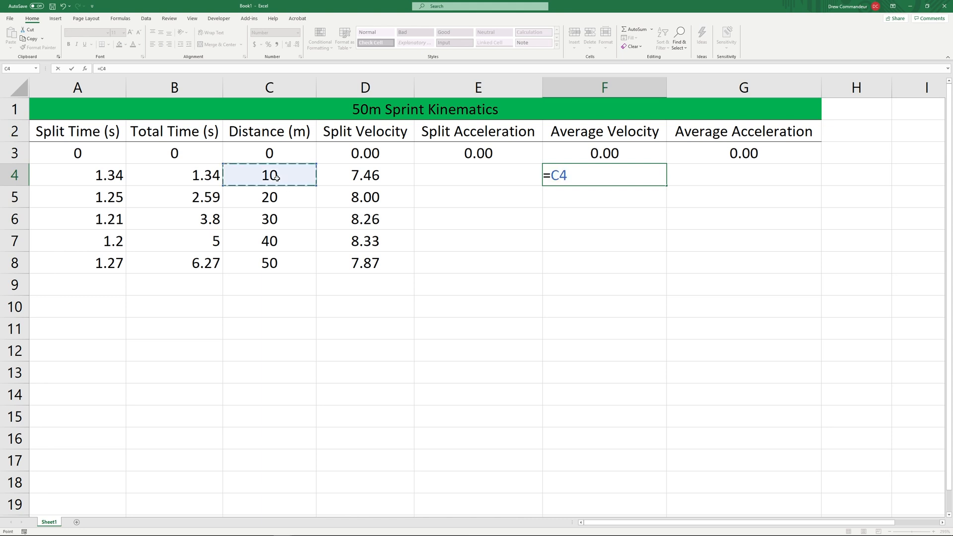
left_click(174, 175)
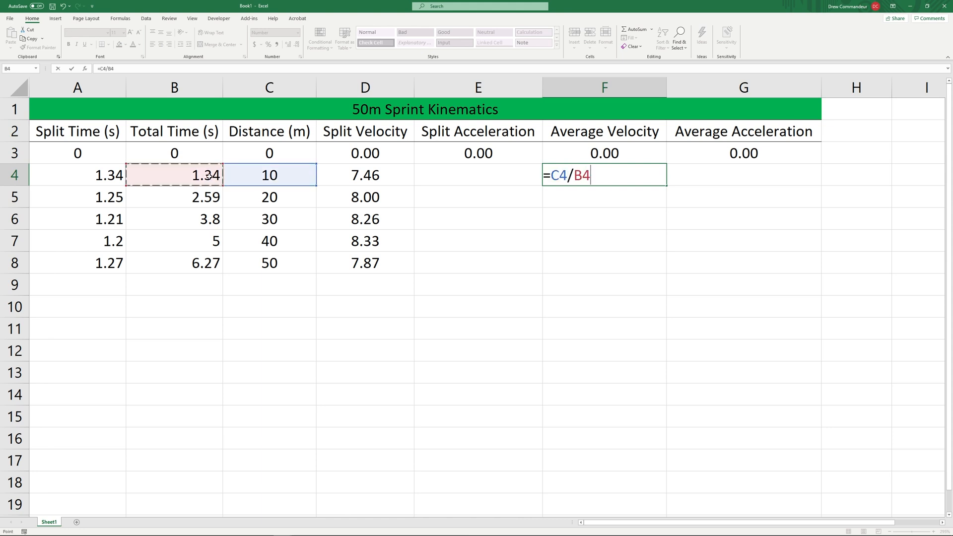
key("Enter")
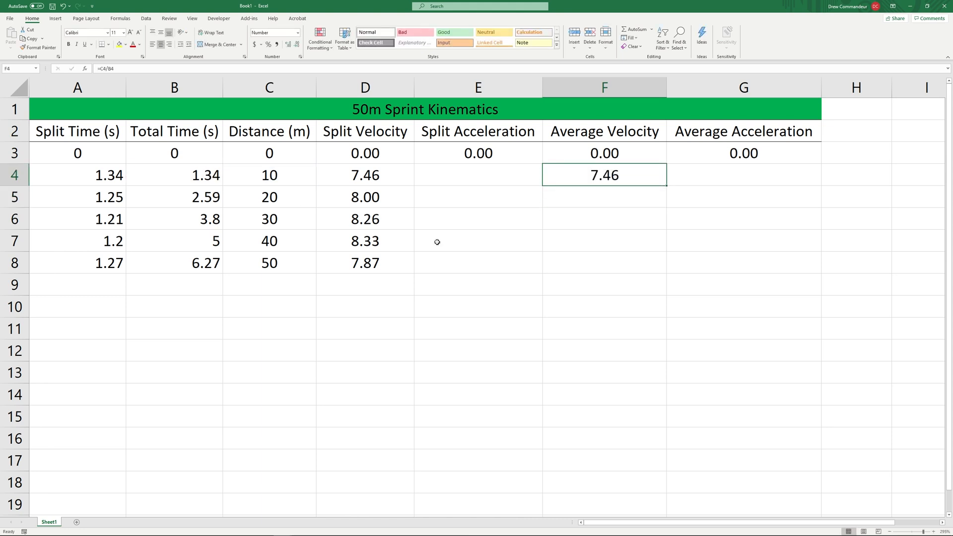
mouse_move(667, 186)
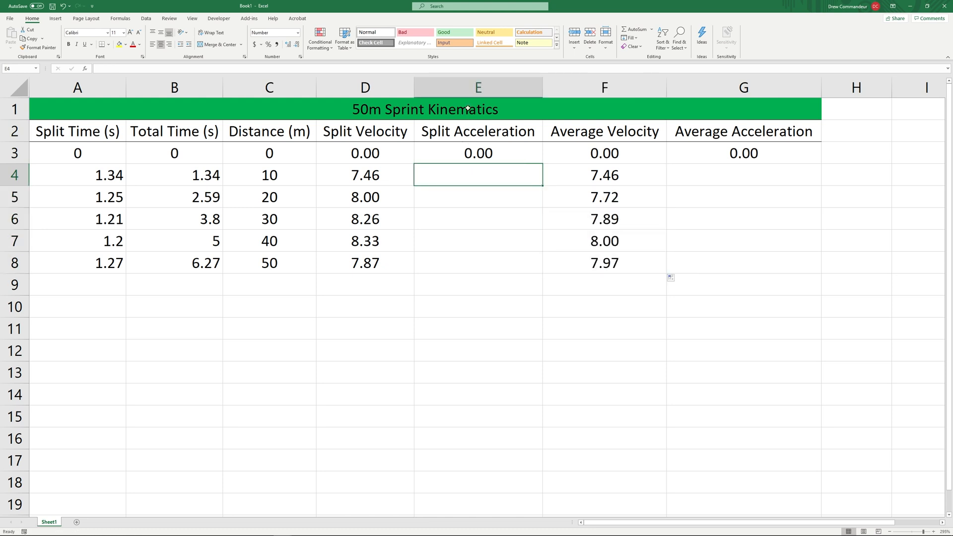
mouse_move(483, 161)
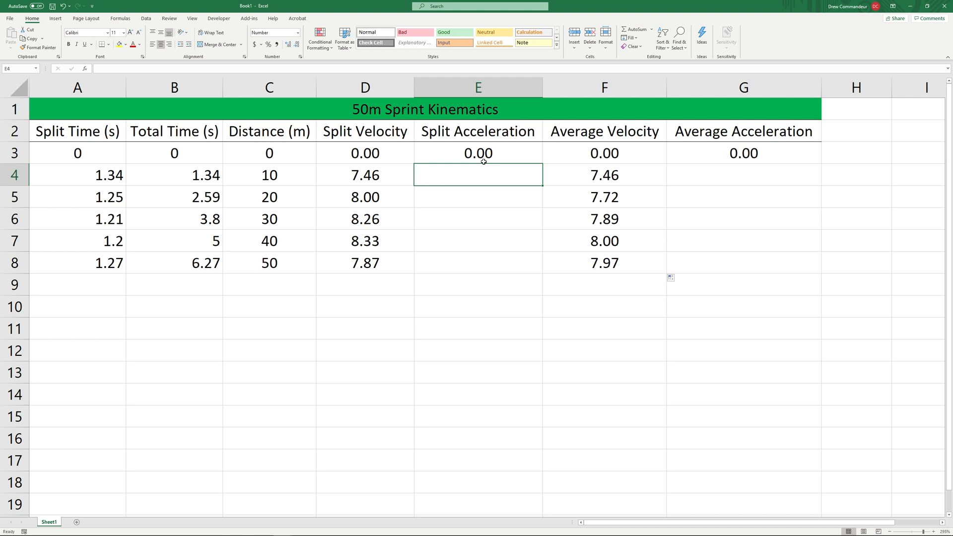
mouse_move(471, 167)
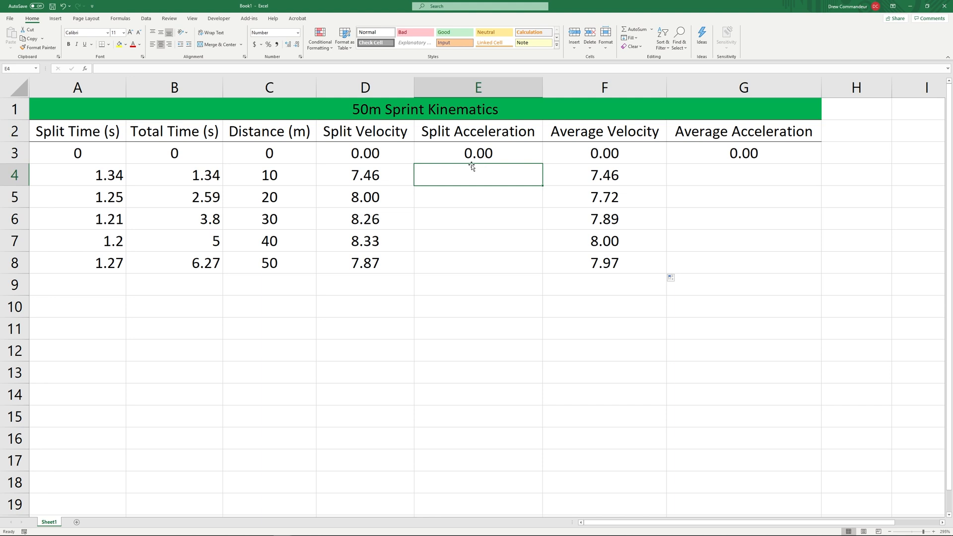
Step: Enter =(D4-D3)/A4 in E4 and copy it to E8, giving accelerations 5.57 to -0.36
type("=D4-")
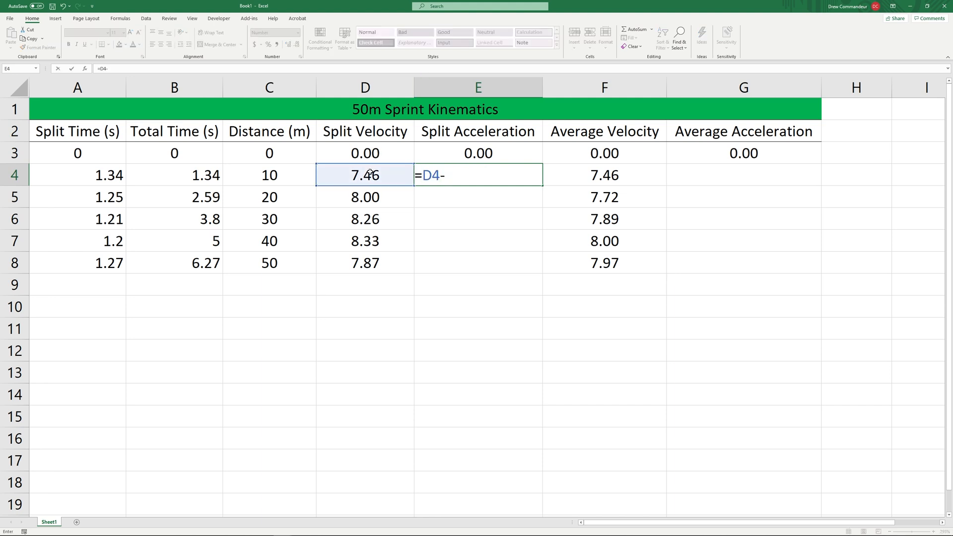
left_click(364, 153)
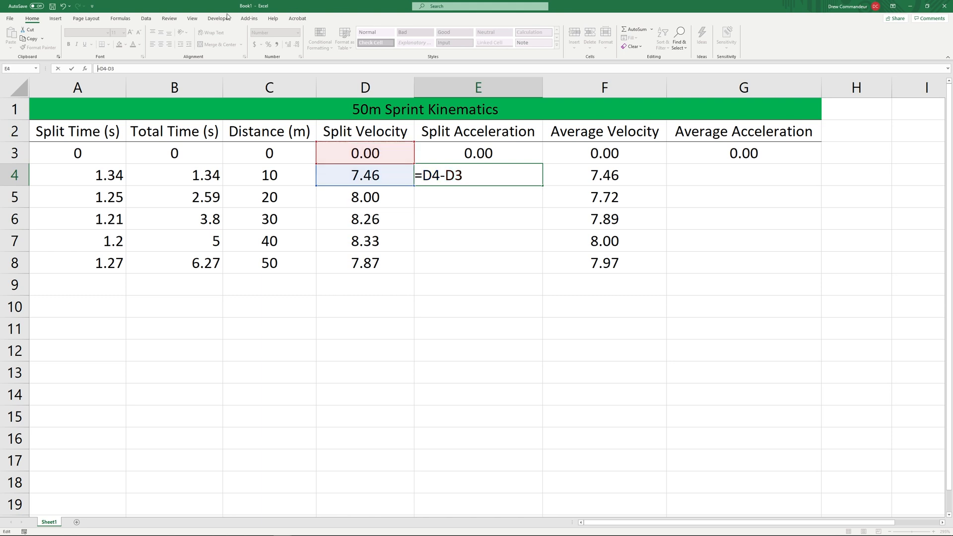
type("(")
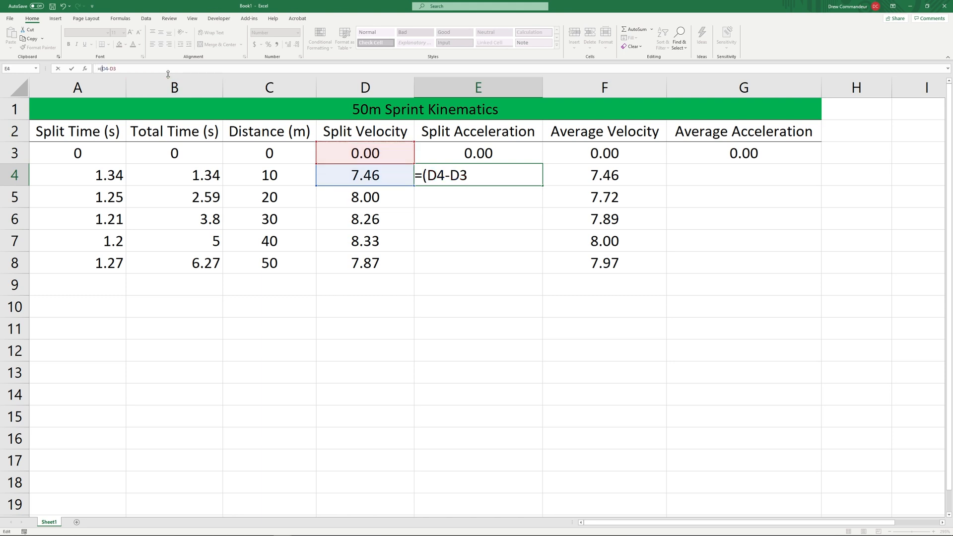
type(")")
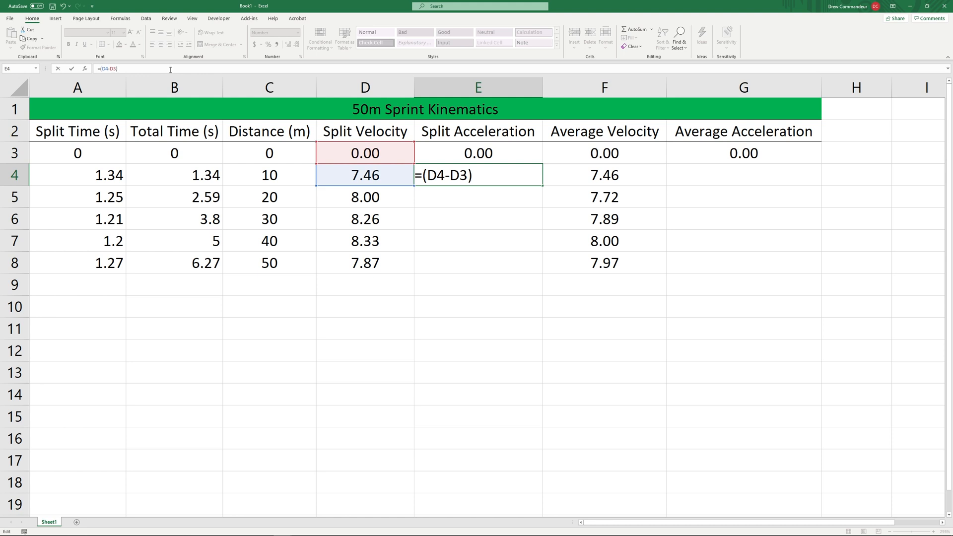
left_click(77, 176)
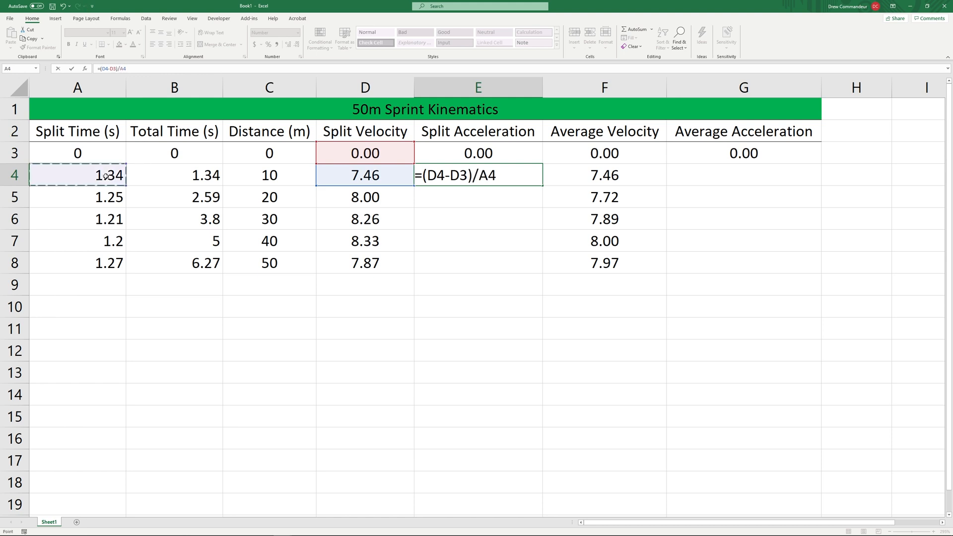
key("enter")
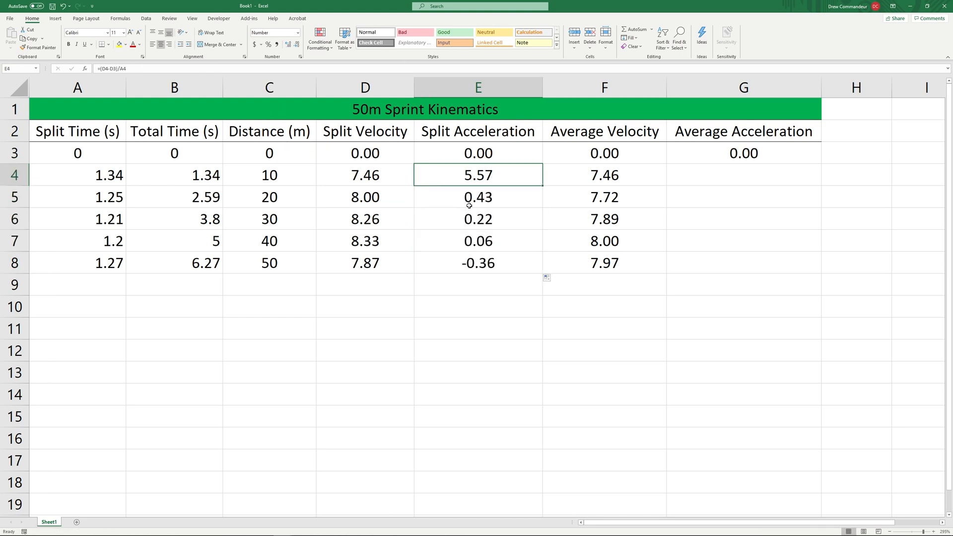
double_click(478, 197)
type("=F4")
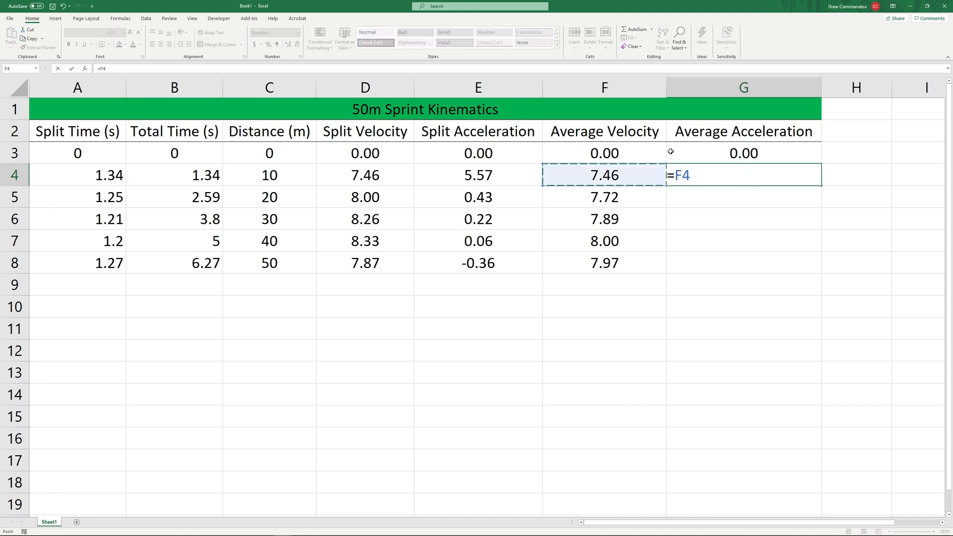
Step: Enter =F4/B4 in G4 and fill to G8, giving 5.57 down to 1.27
left_click(174, 175)
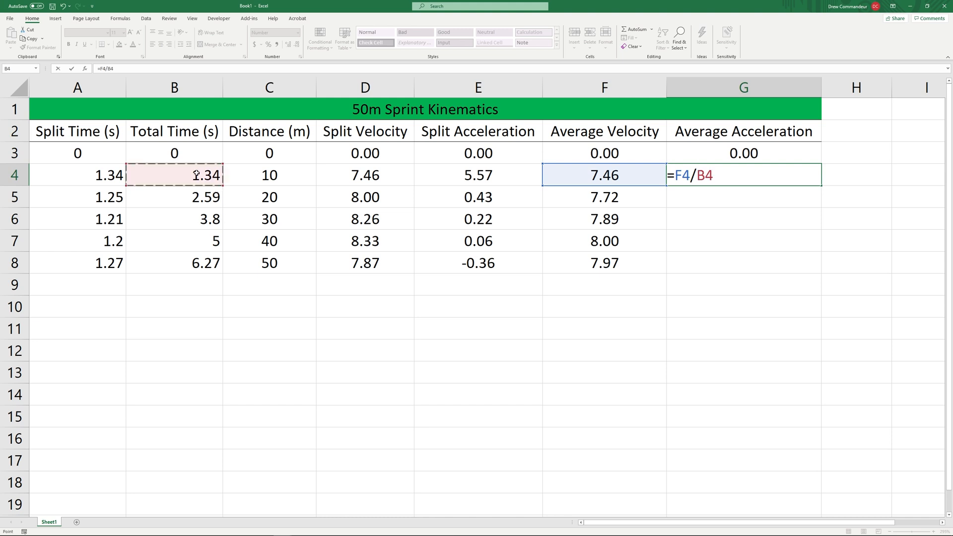
key("Enter")
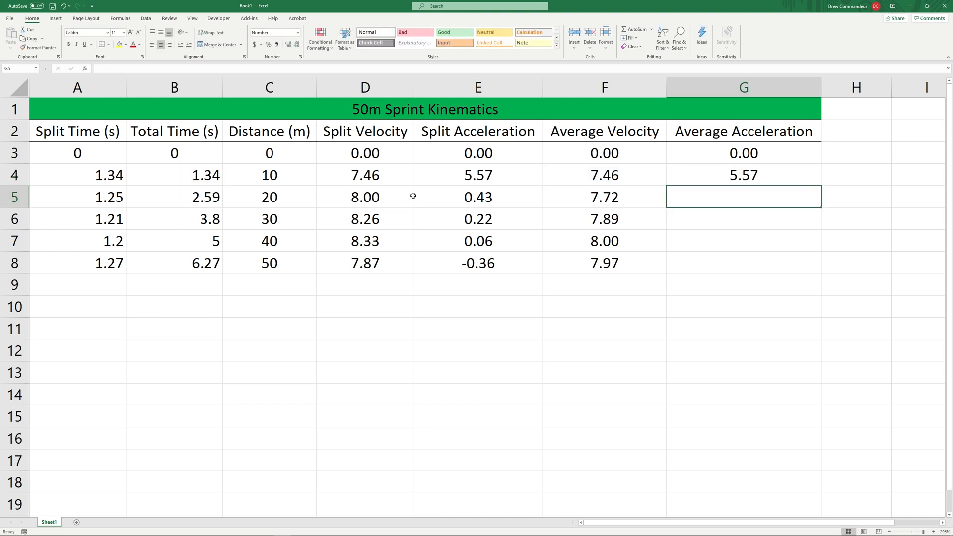
left_click(743, 175)
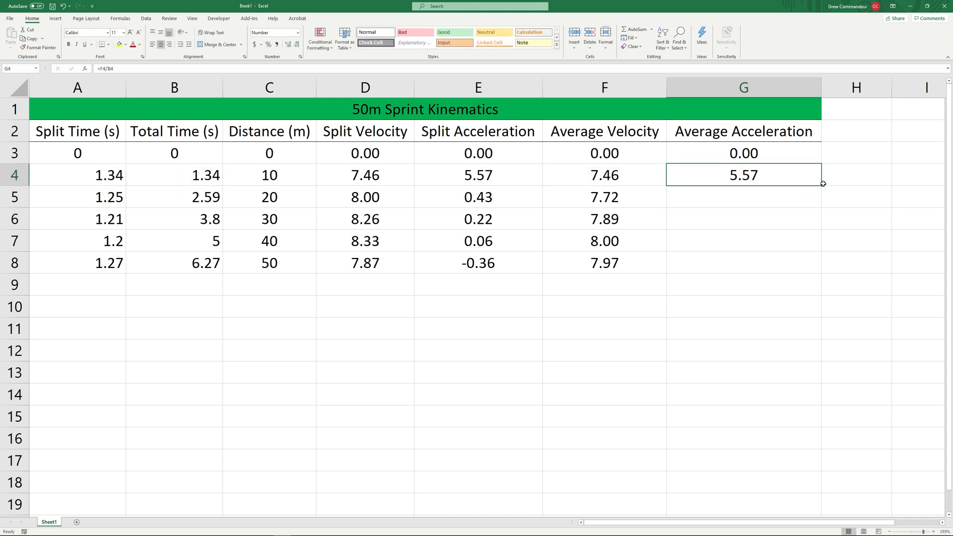
left_click_drag(821, 184, 820, 262)
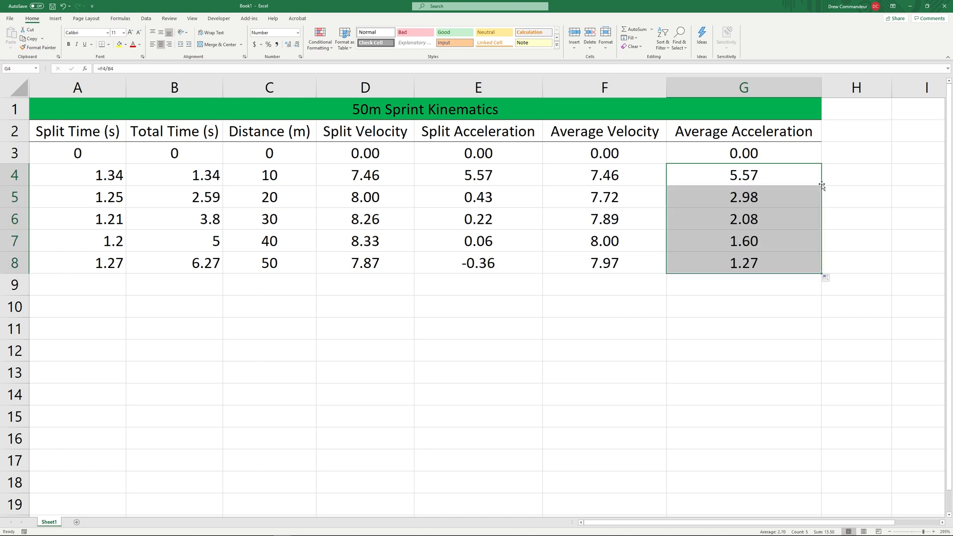
left_click(744, 262)
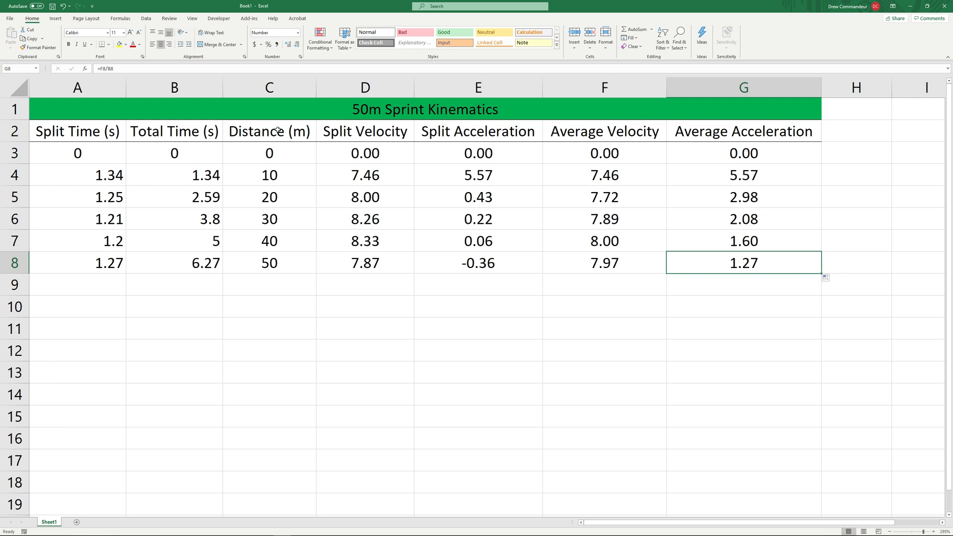
Step: Chart distance and velocity data as '50m Sprint Velocity', axes titled Velocity (m/s) and Displacement (m)
left_click(269, 130)
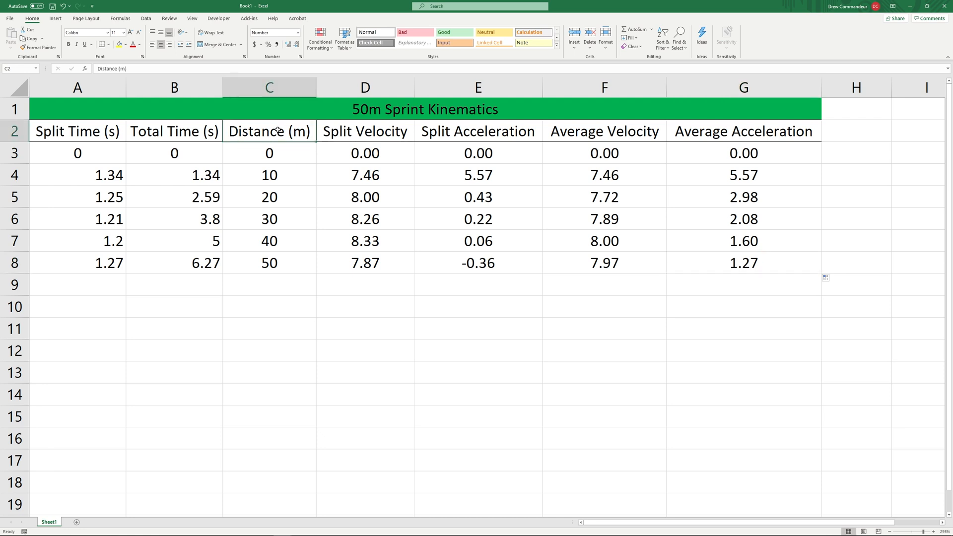
left_click_drag(269, 131, 366, 263)
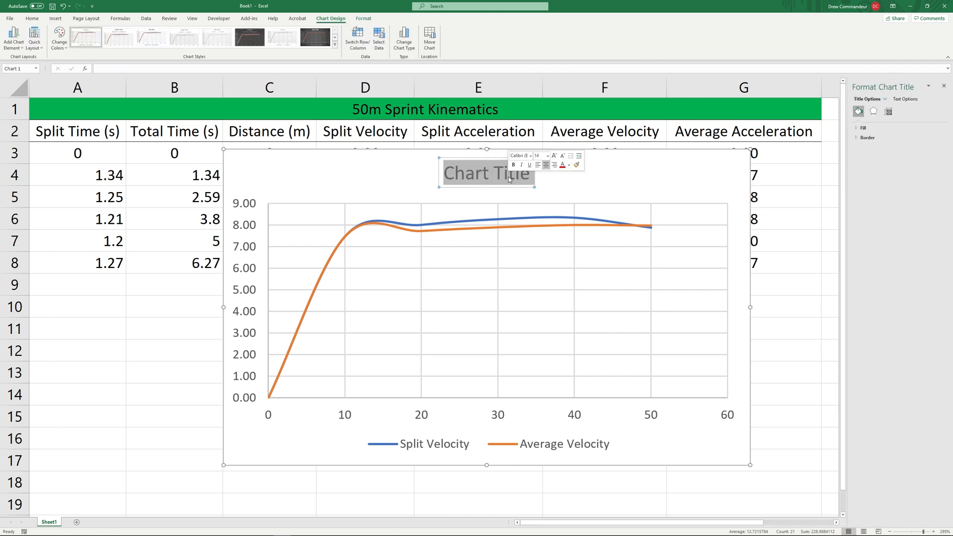
type("50m Sprint Velocity")
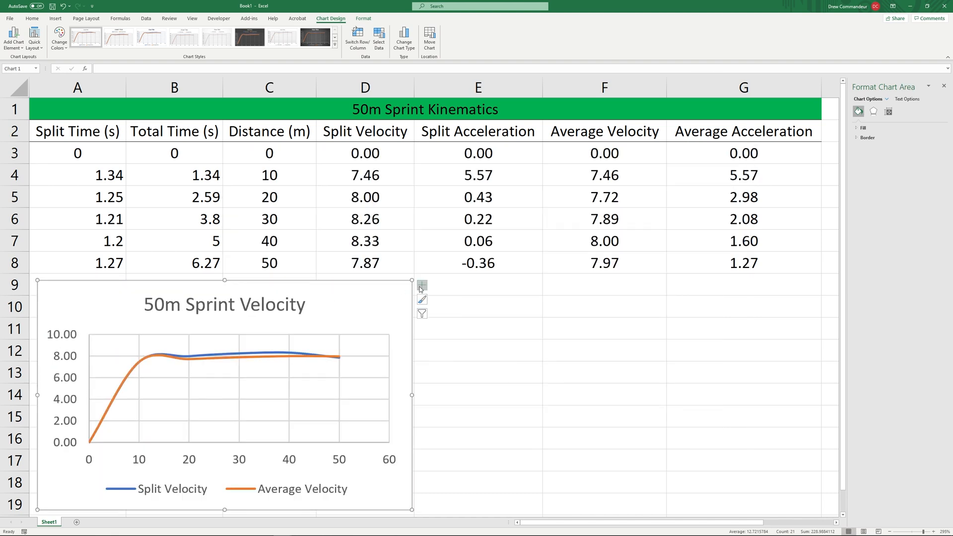
left_click(439, 301)
type("Velocity (m/s")
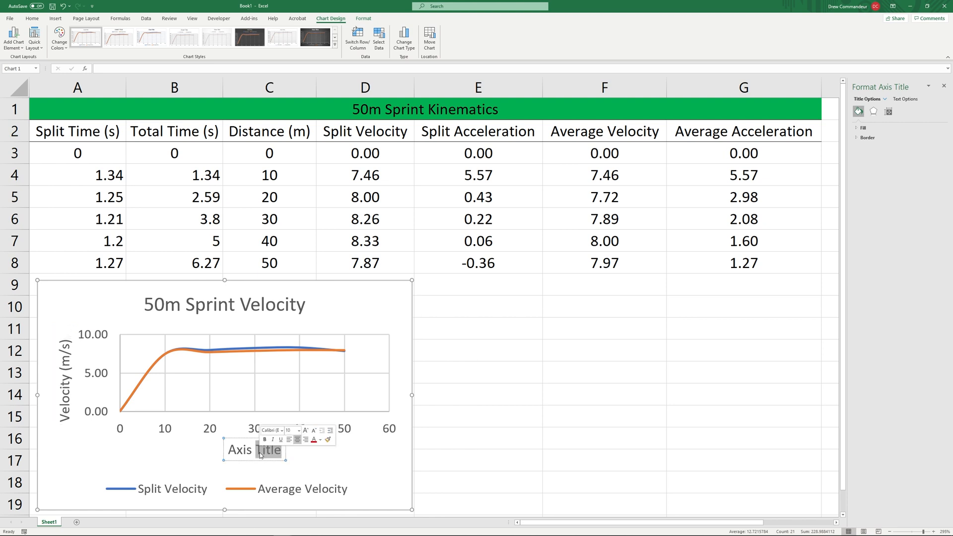
type("Displacement (m")
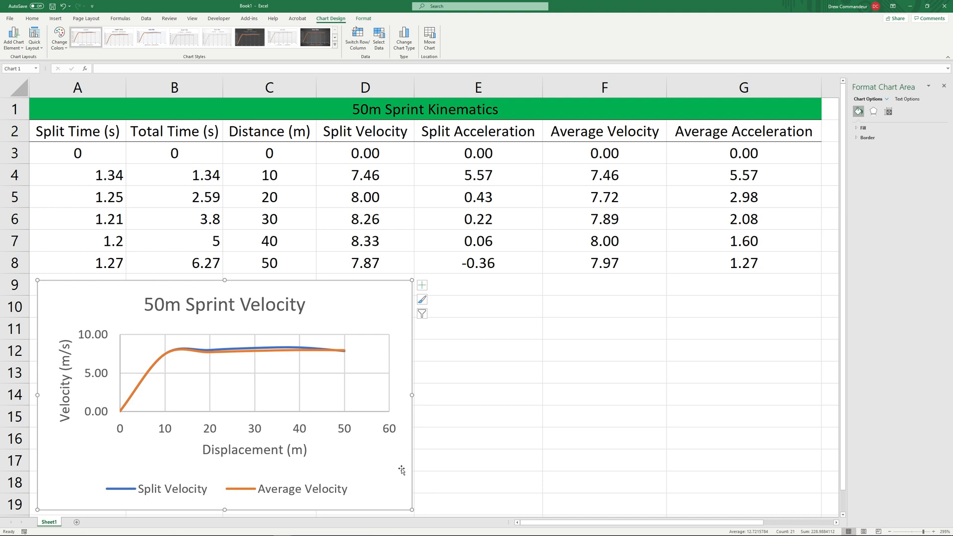
Step: Chart acceleration data as '50m Sprint Acceleration' against Displacement (m), with axis titles
left_click(477, 306)
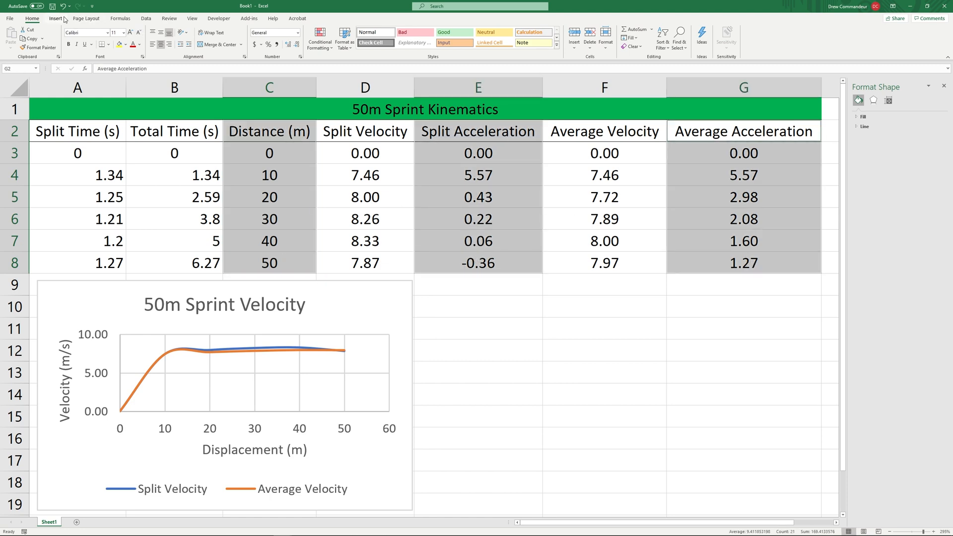
left_click(55, 18)
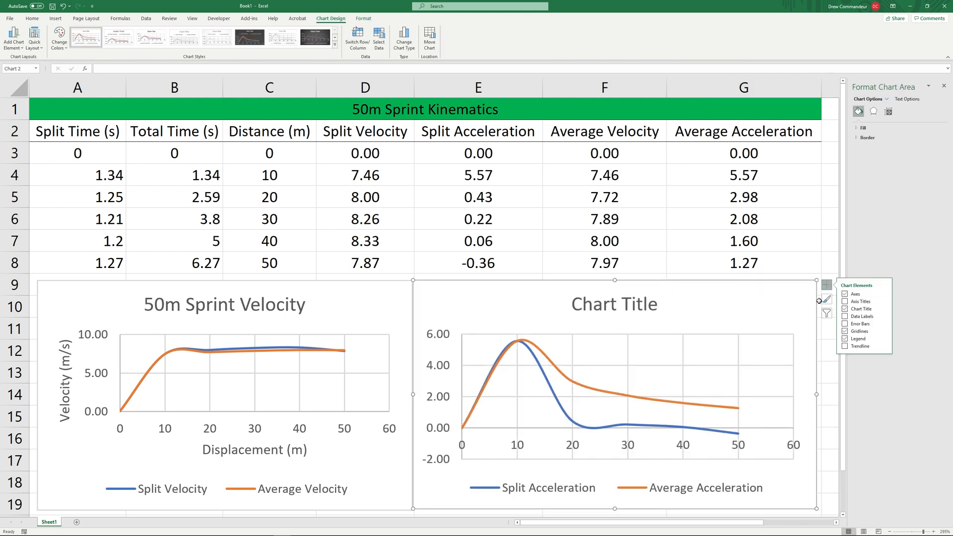
left_click(845, 301)
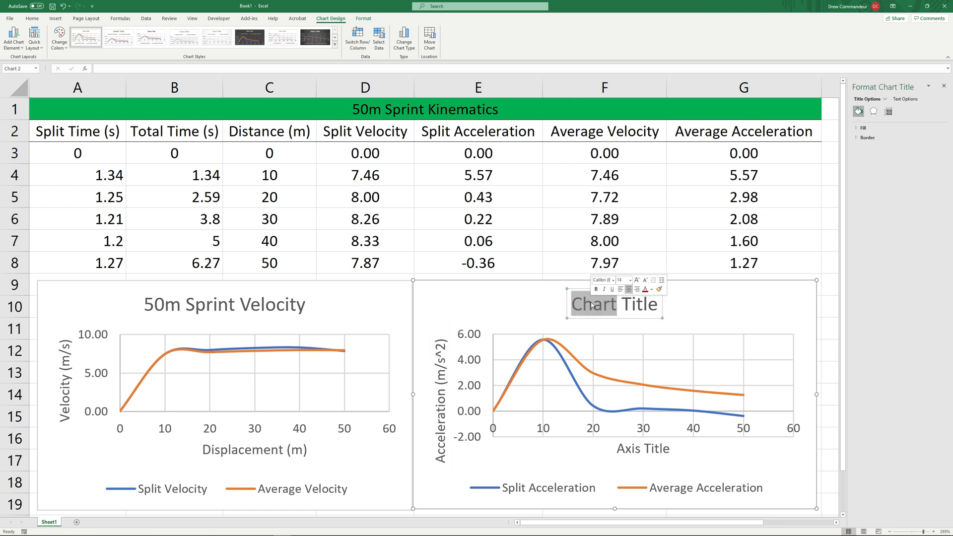
type("50m Sprint Acceleration")
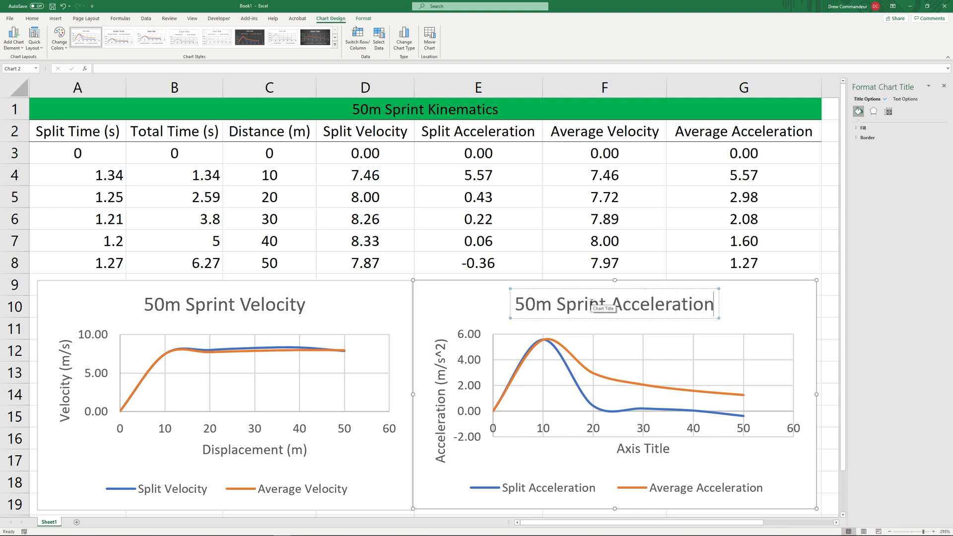
left_click(642, 449)
type("Displacement (m)")
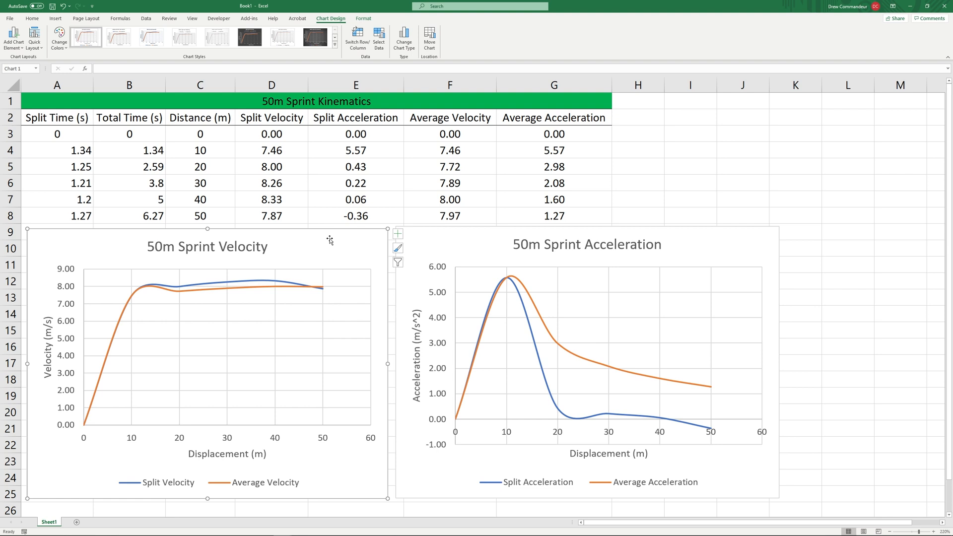
mouse_move(274, 330)
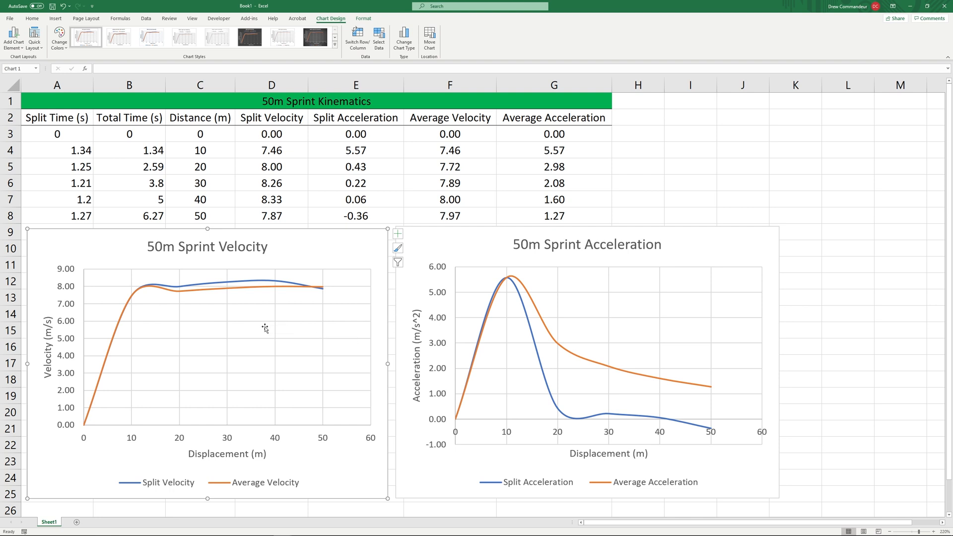
mouse_move(265, 327)
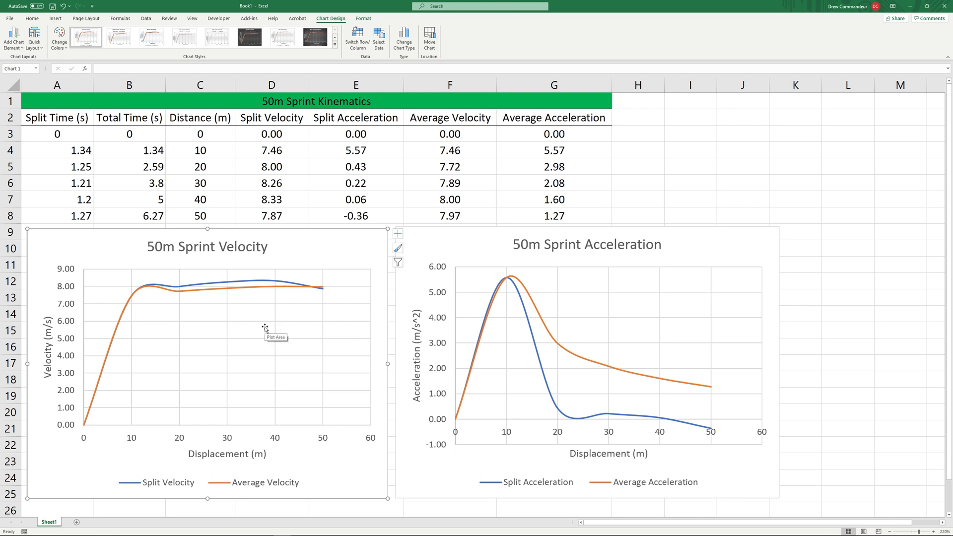
mouse_move(260, 324)
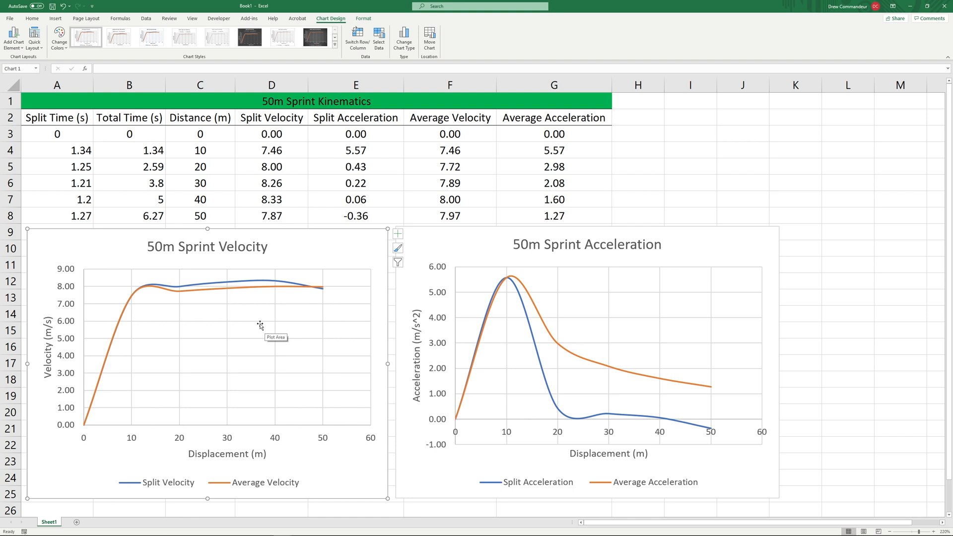
mouse_move(250, 317)
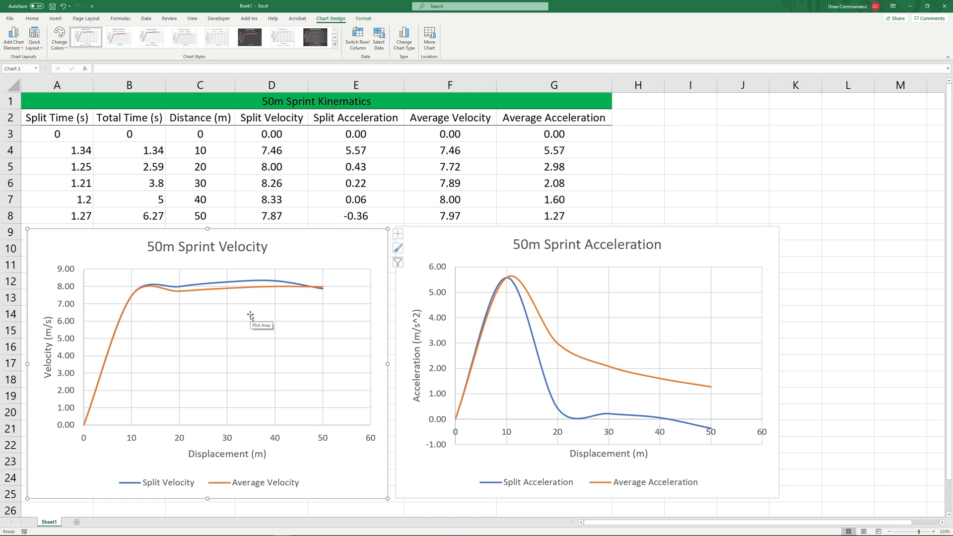
mouse_move(237, 308)
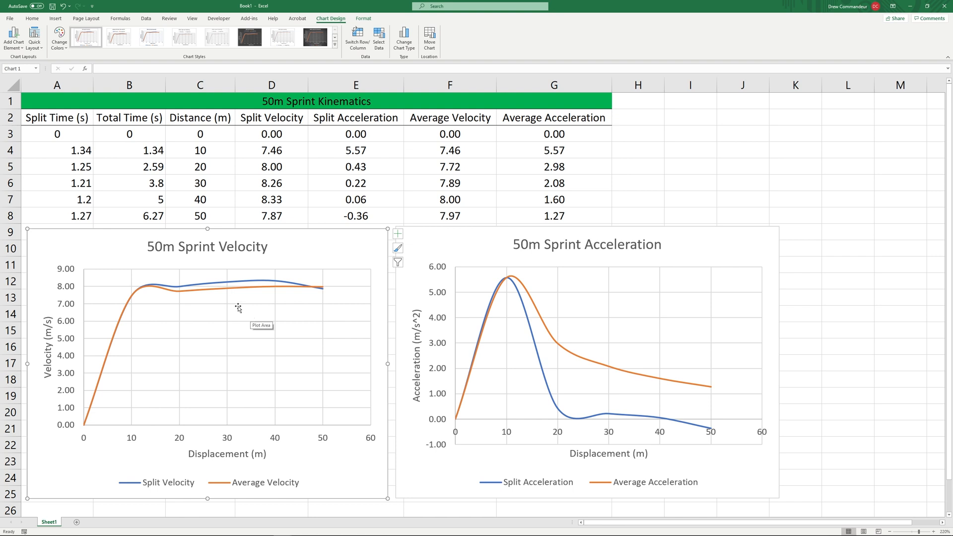
mouse_move(233, 307)
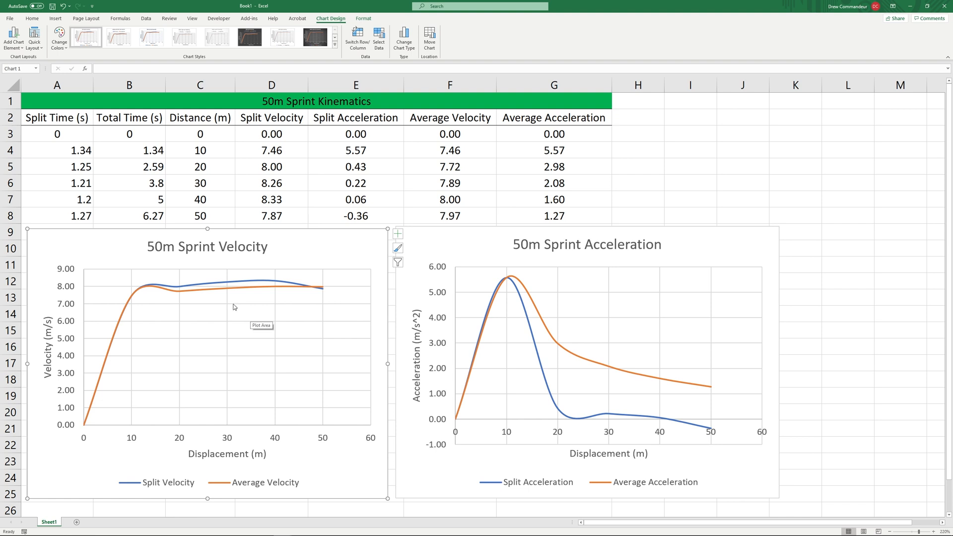
mouse_move(220, 292)
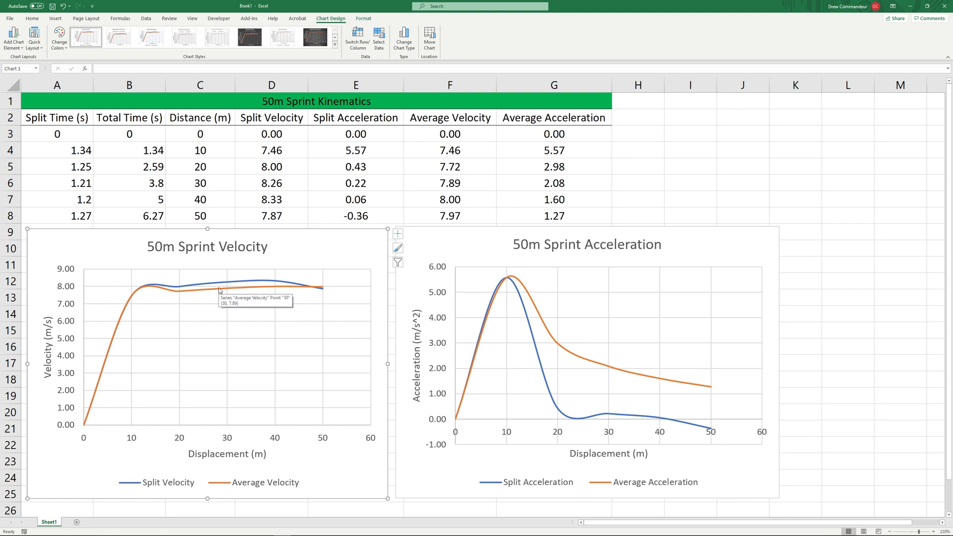
mouse_move(214, 286)
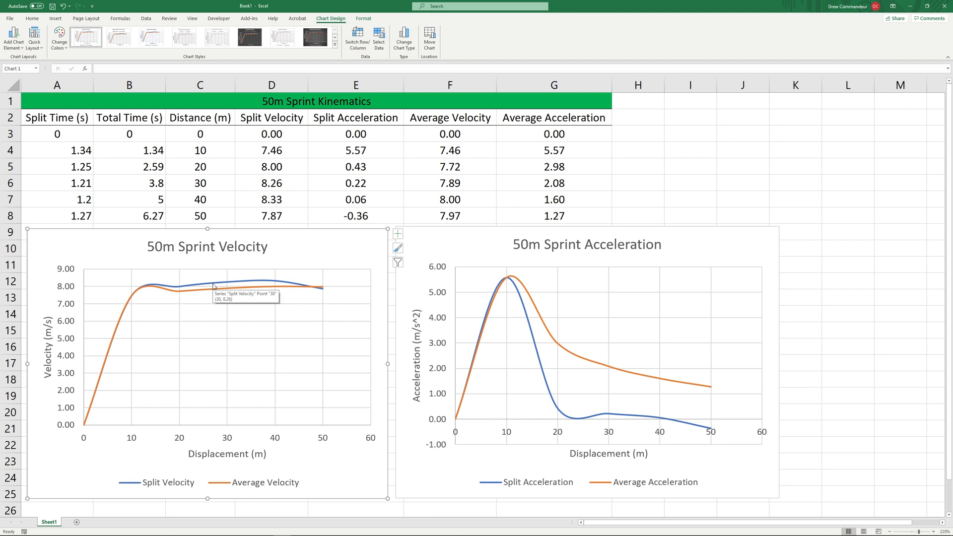
mouse_move(208, 309)
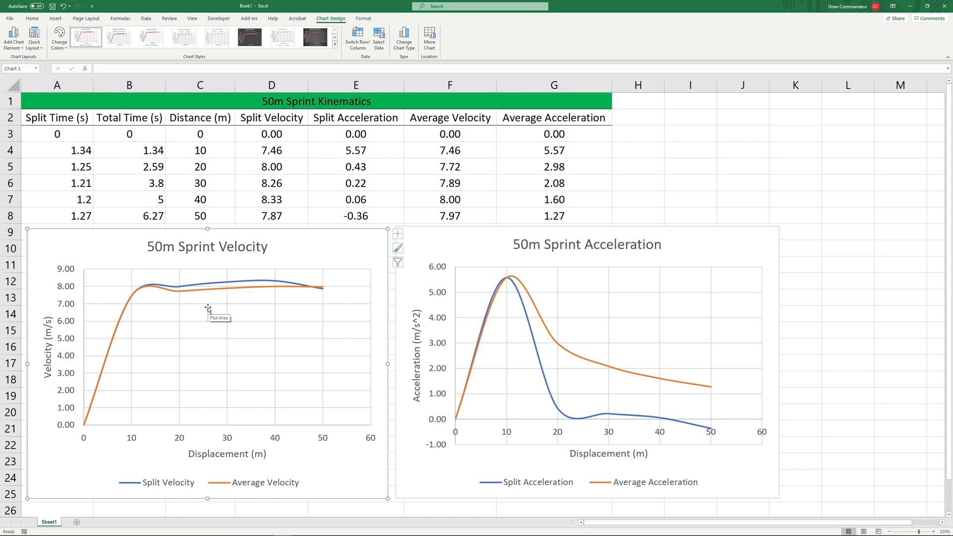
mouse_move(203, 297)
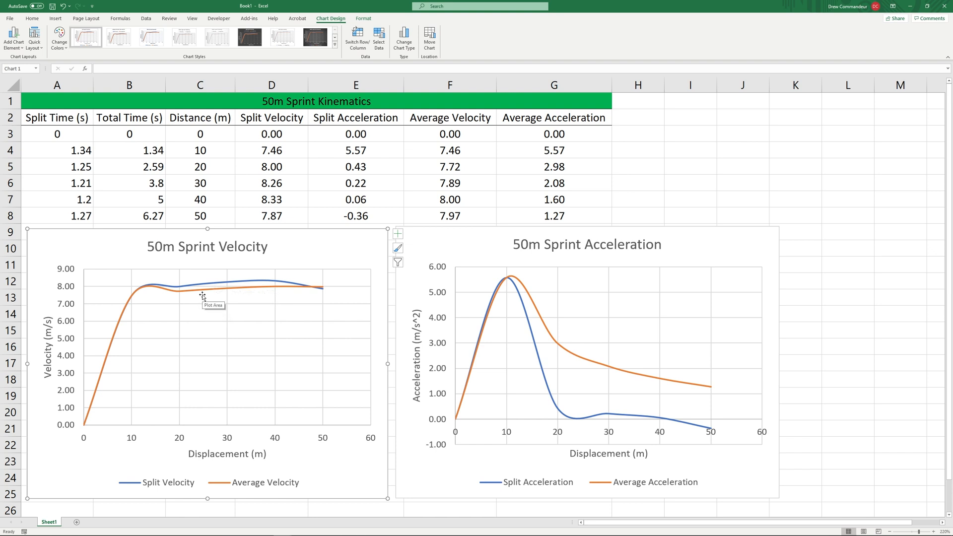
mouse_move(136, 299)
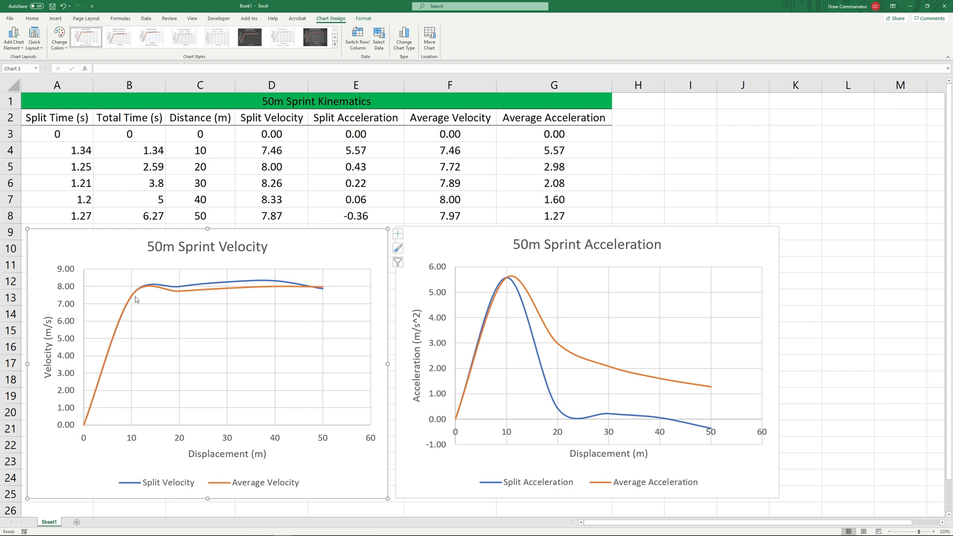
mouse_move(204, 295)
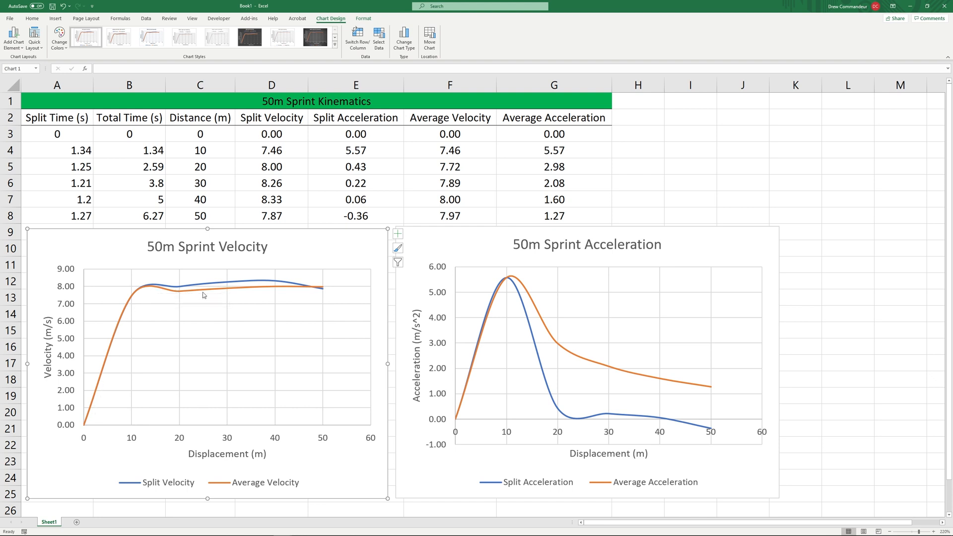
mouse_move(309, 292)
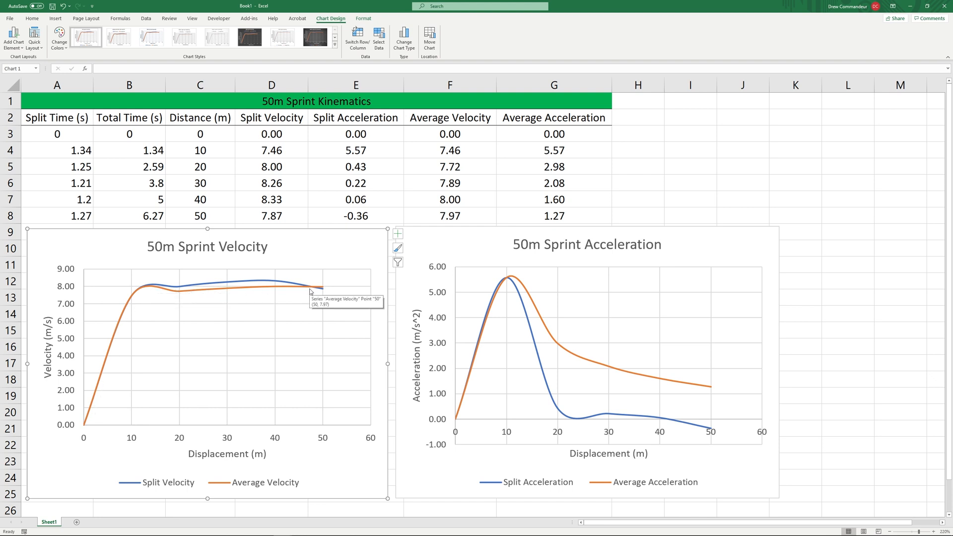
mouse_move(611, 402)
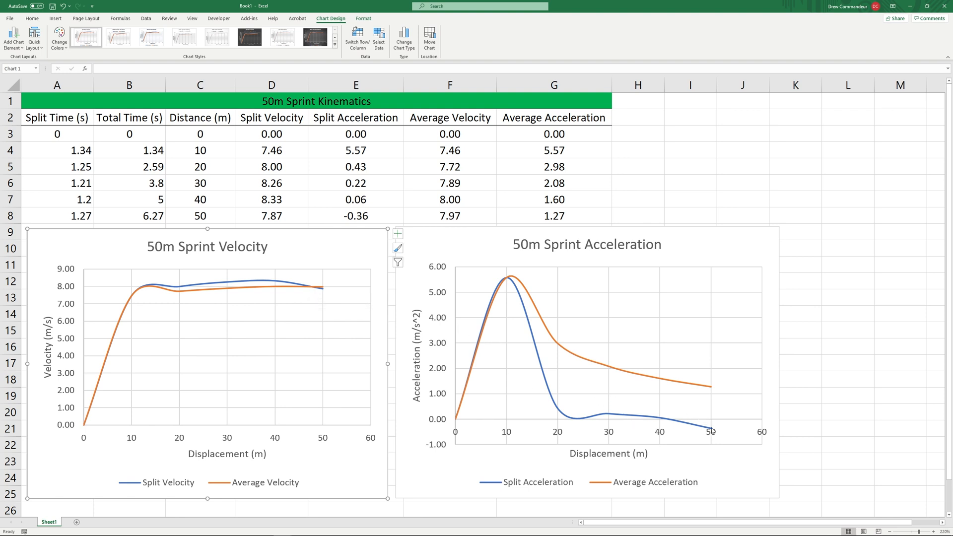
mouse_move(663, 424)
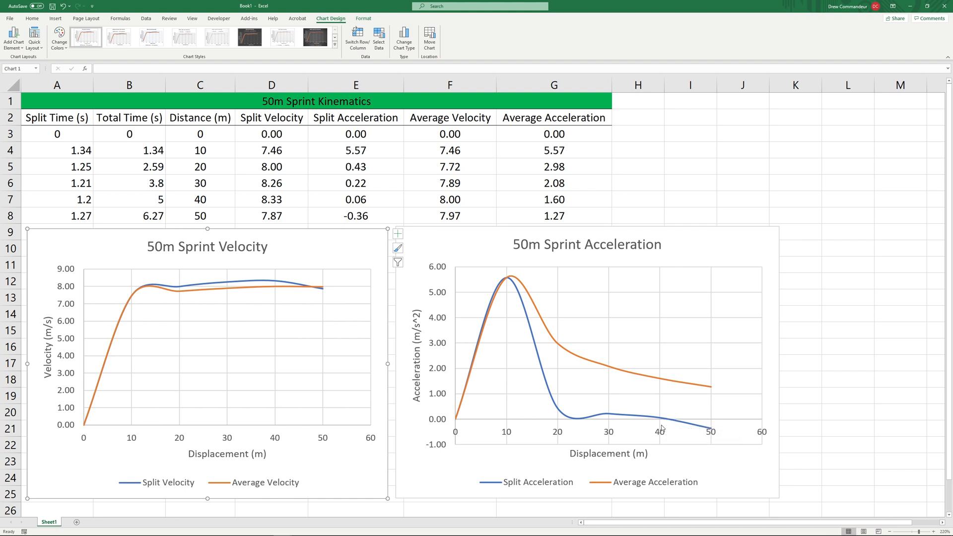
mouse_move(312, 296)
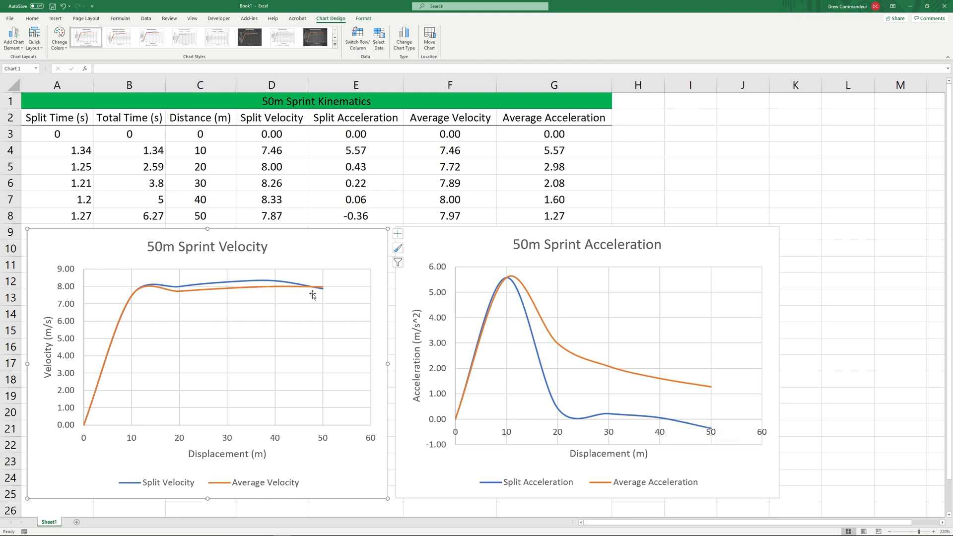
mouse_move(311, 290)
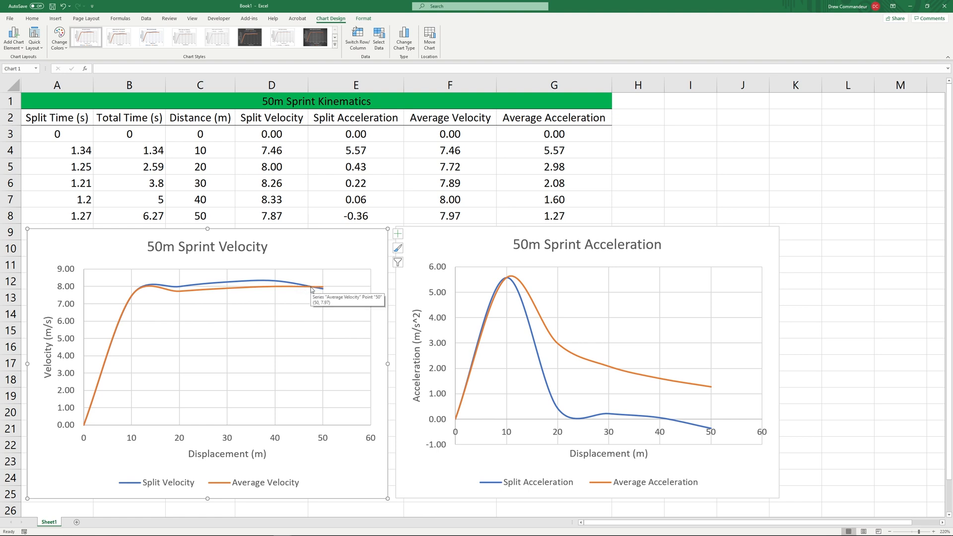
mouse_move(326, 296)
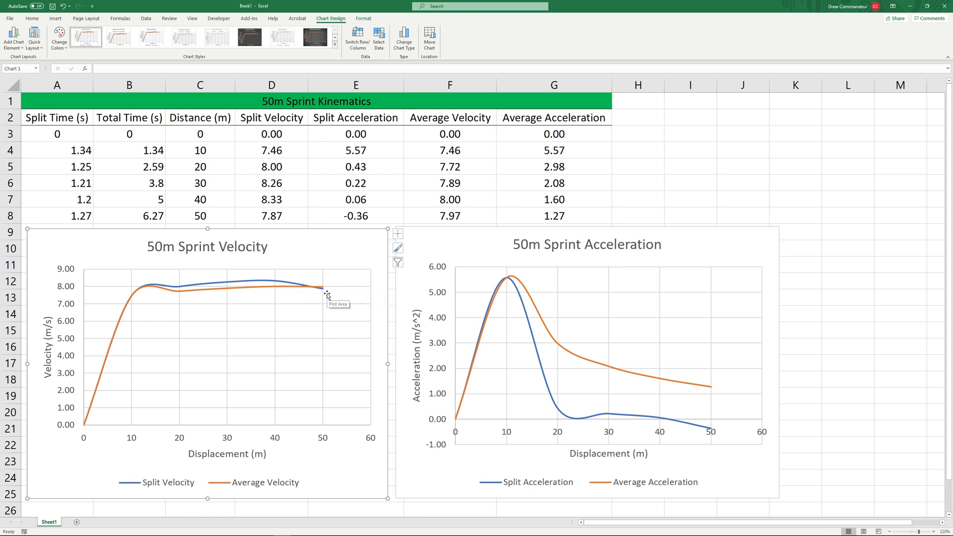
mouse_move(733, 338)
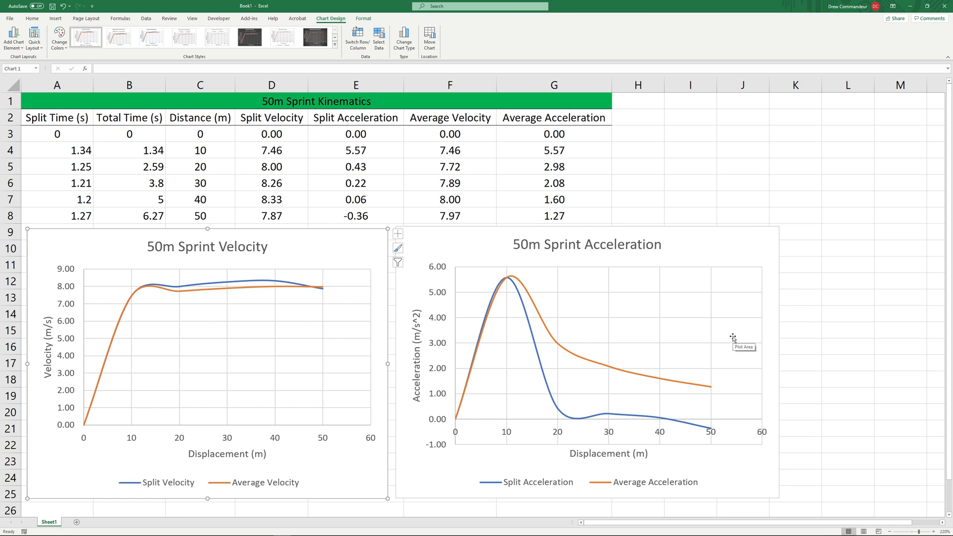
mouse_move(734, 339)
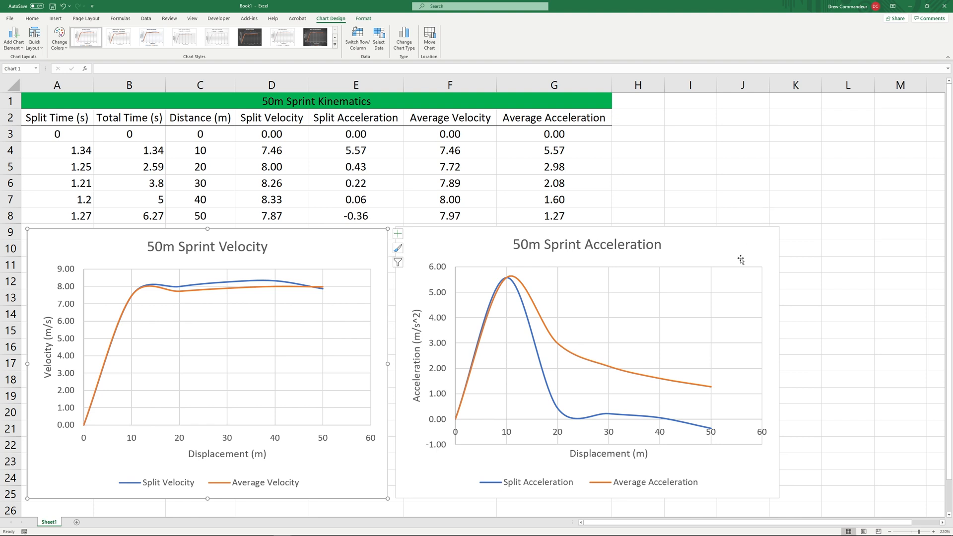
mouse_move(740, 260)
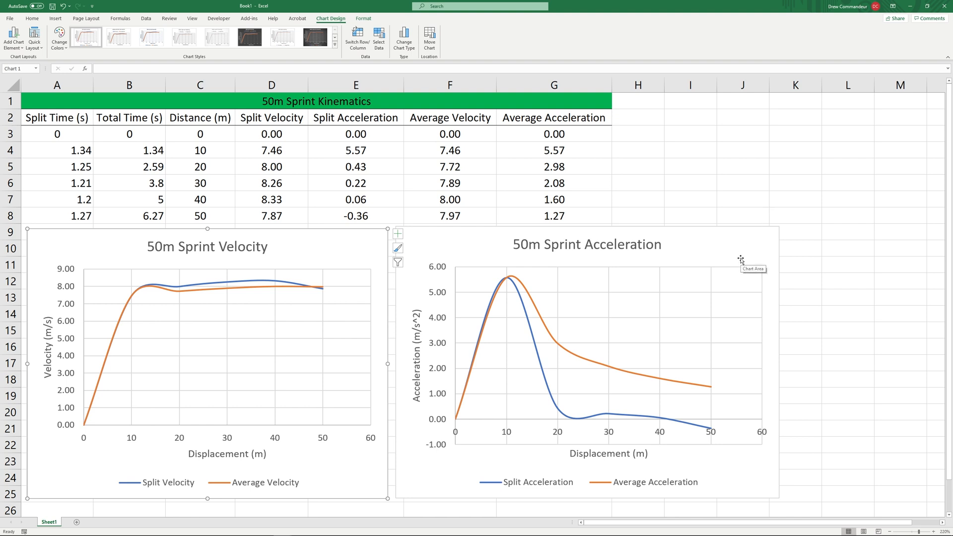